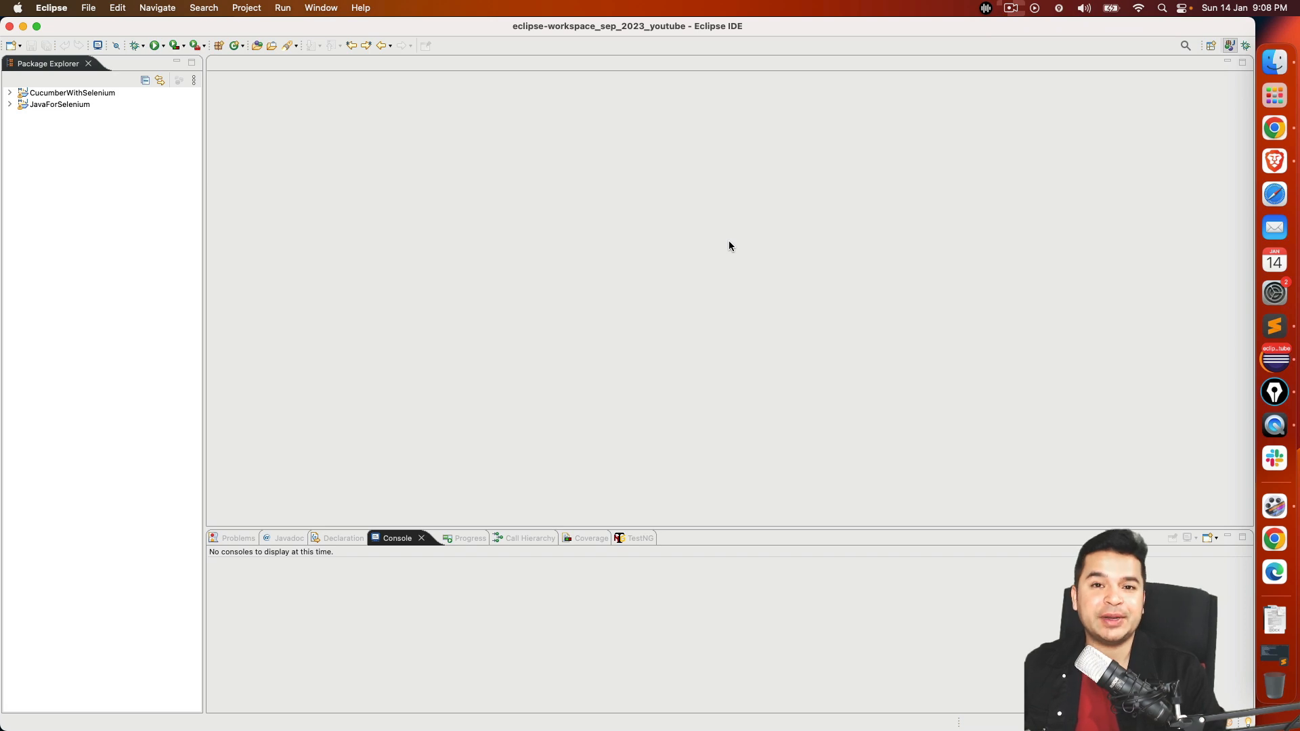
mouse_move(1182, 169)
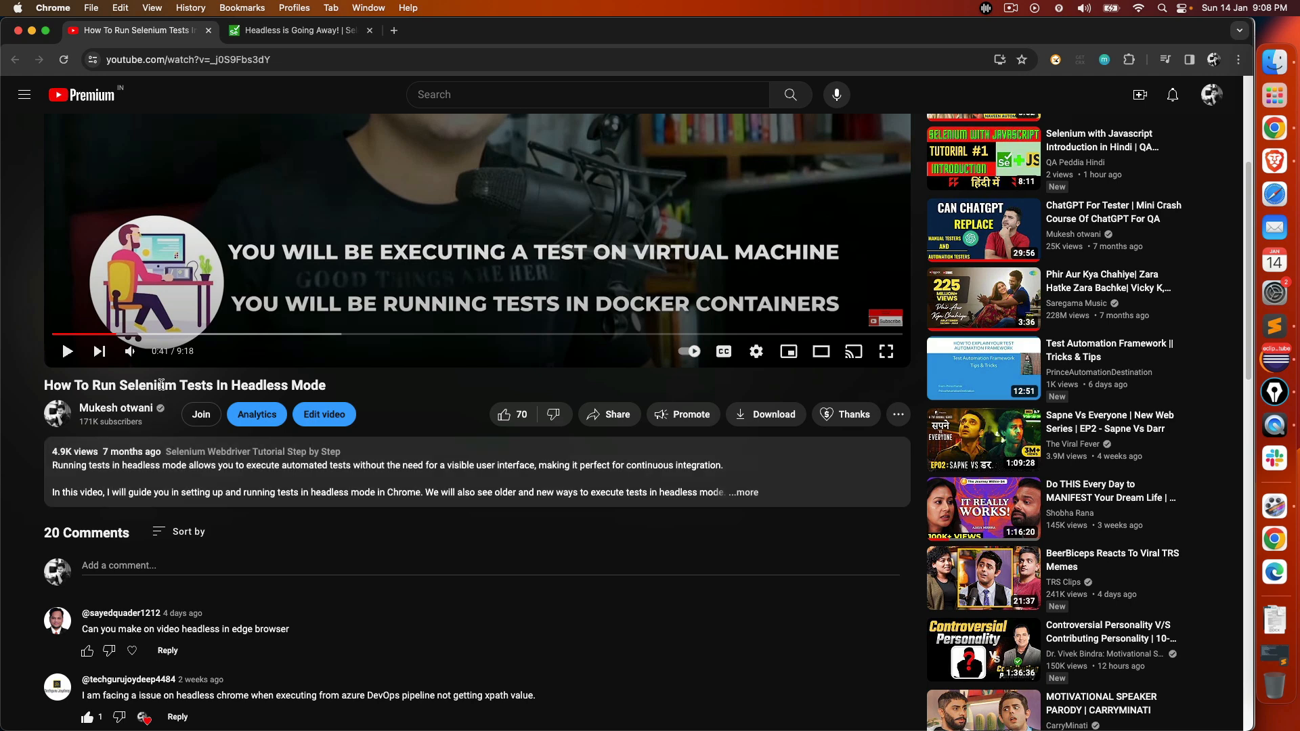
mouse_move(868, 255)
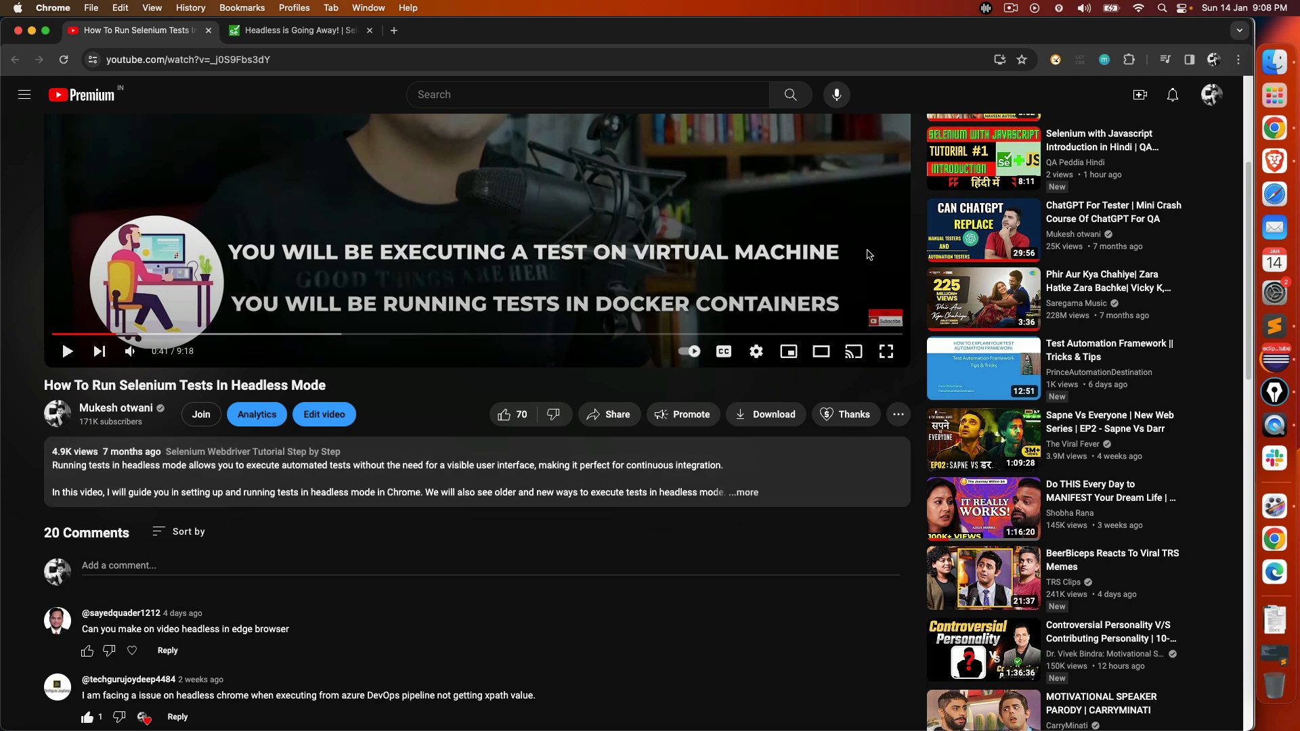
Return to Eclipse and open JavaForSelenium's pom.xml with the selenium-java 4.16.1 dependency
scroll("up", 3)
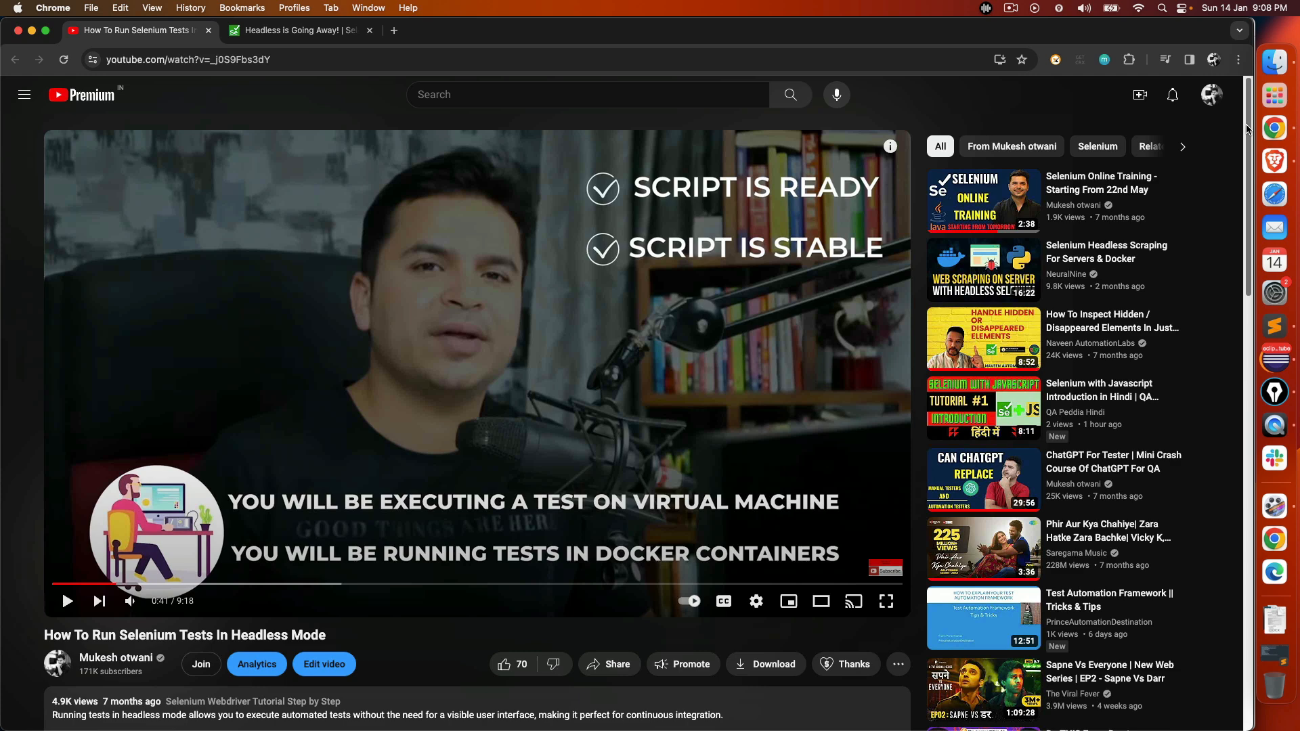
scroll("down", 3)
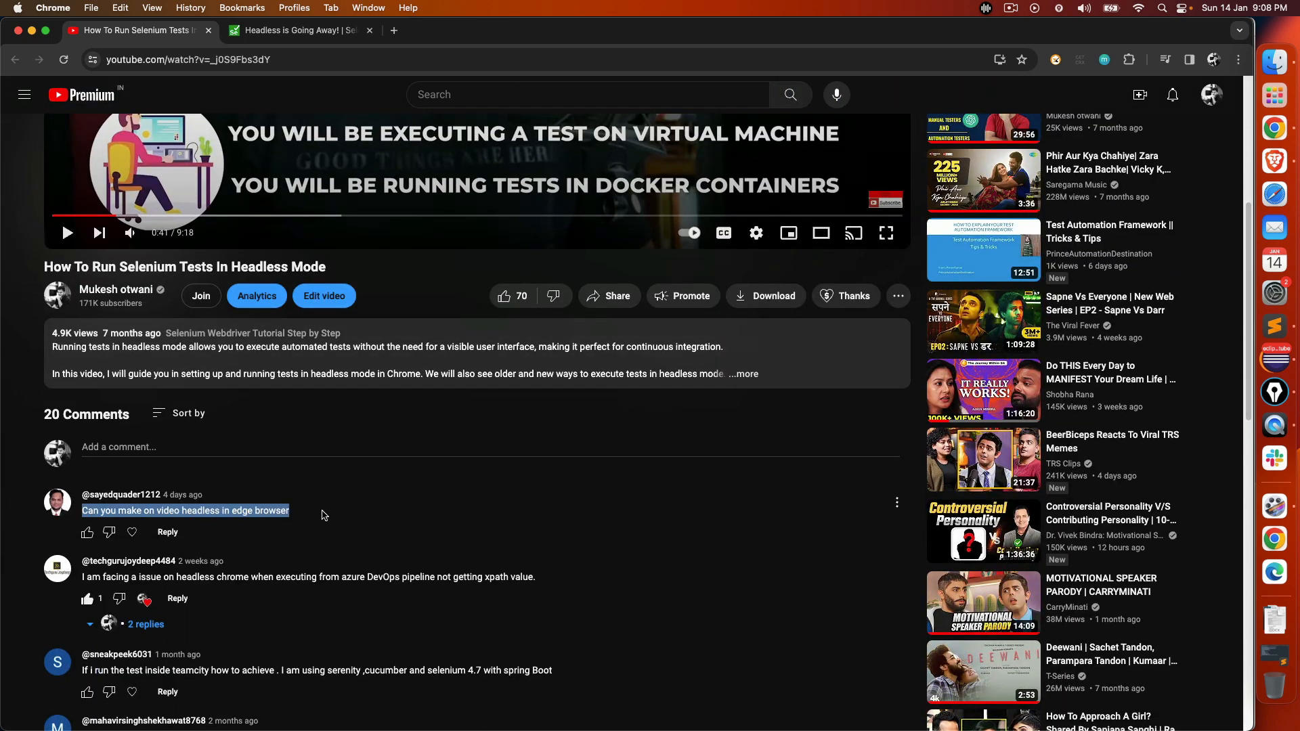
mouse_move(1275, 359)
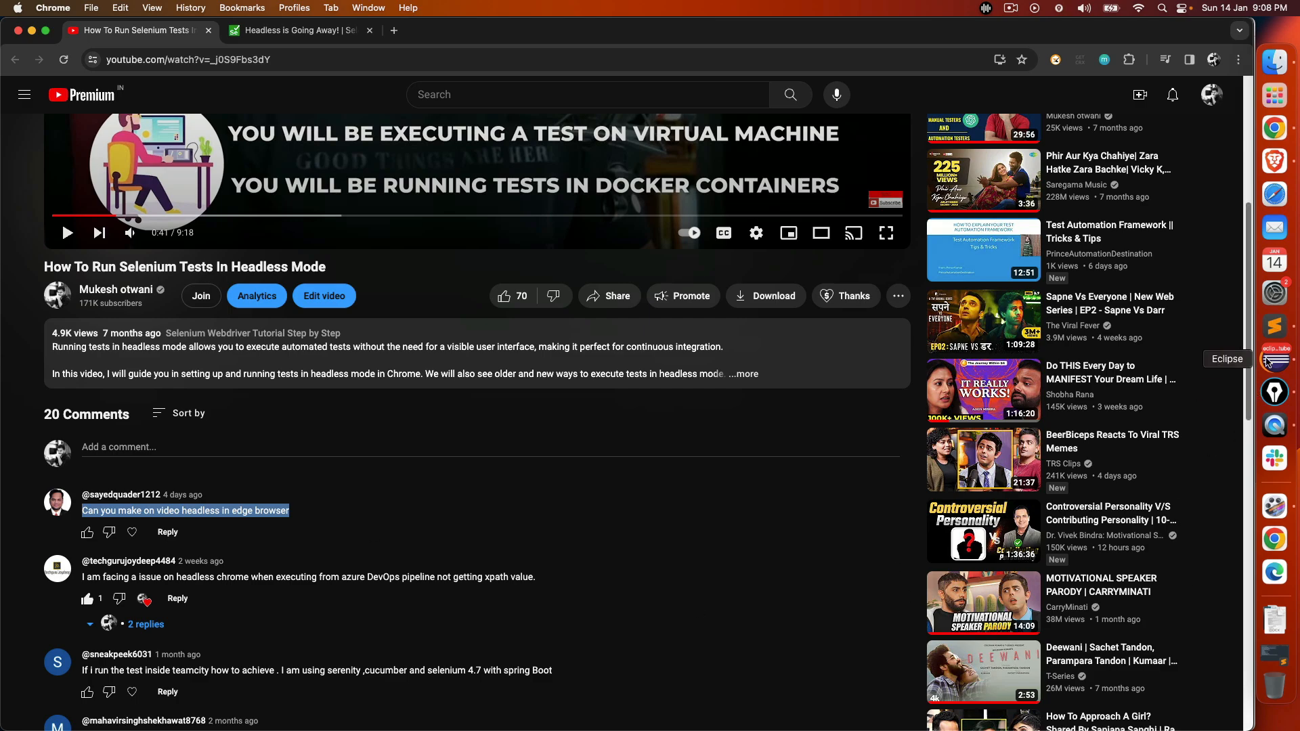
left_click(1274, 358)
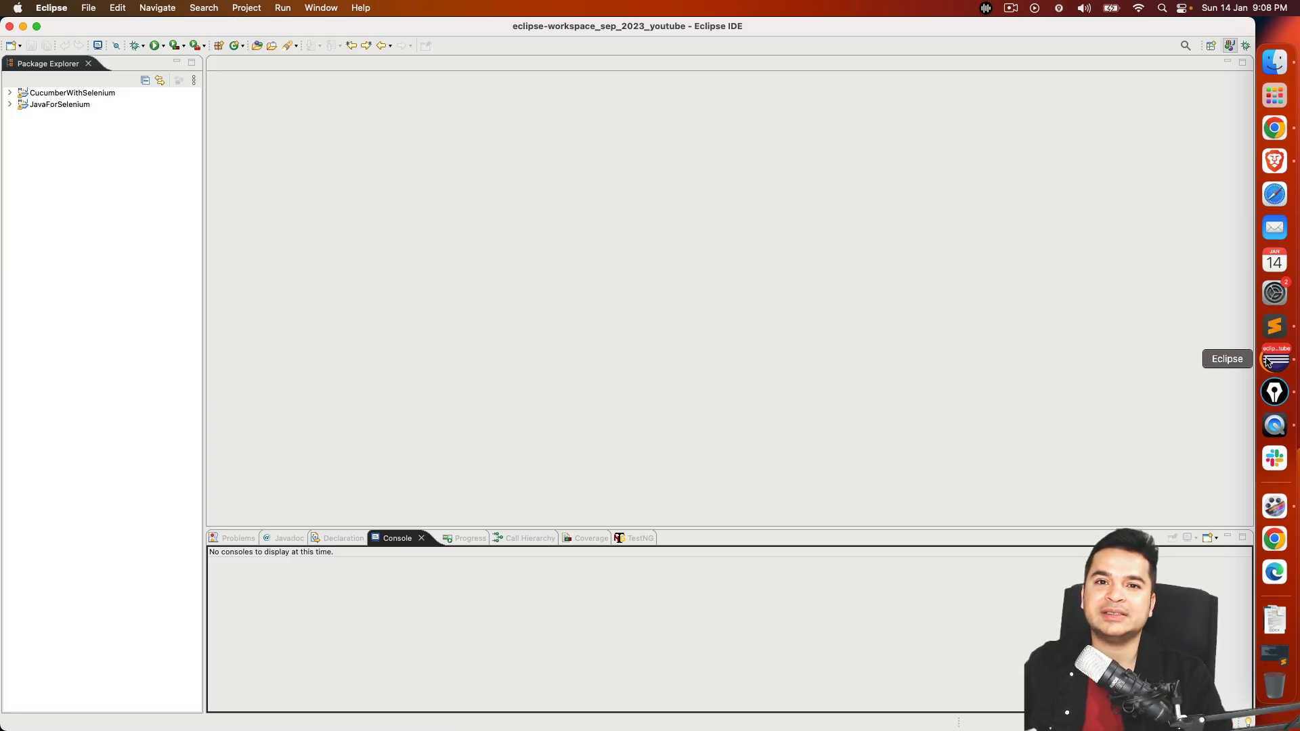
mouse_move(728, 267)
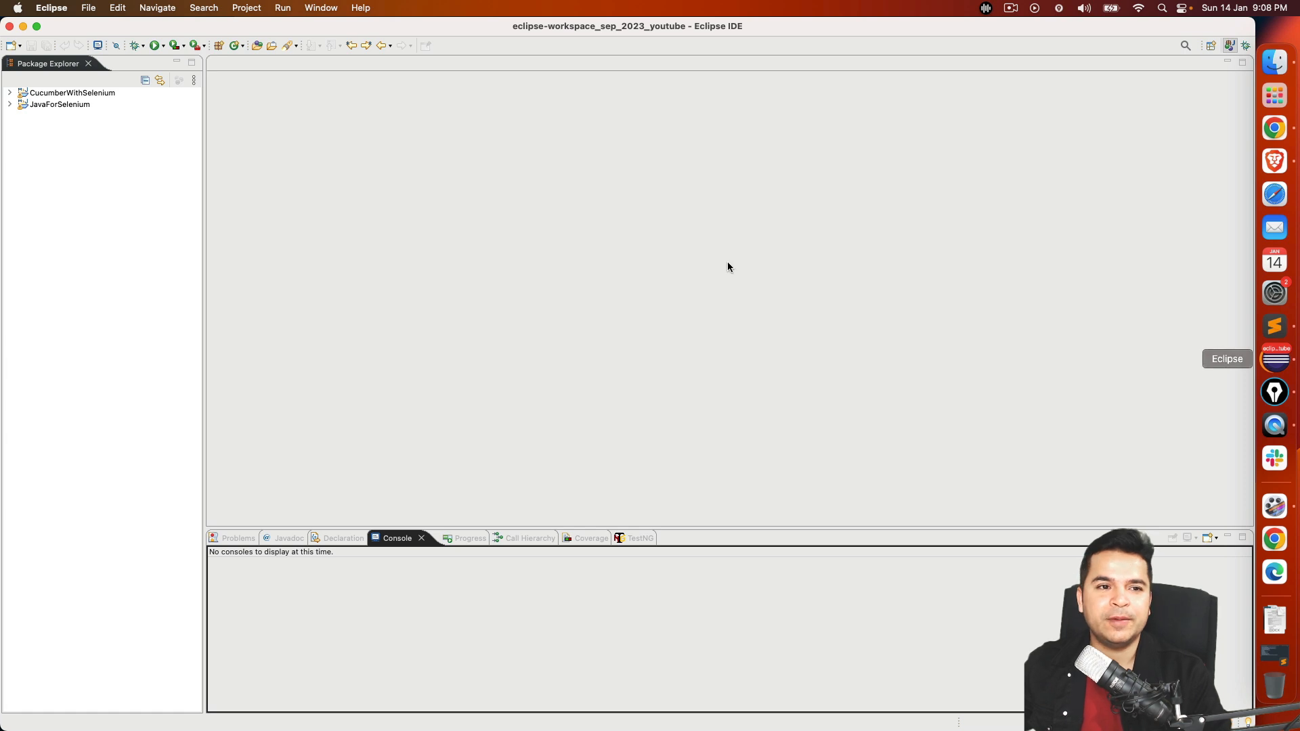
mouse_move(316, 228)
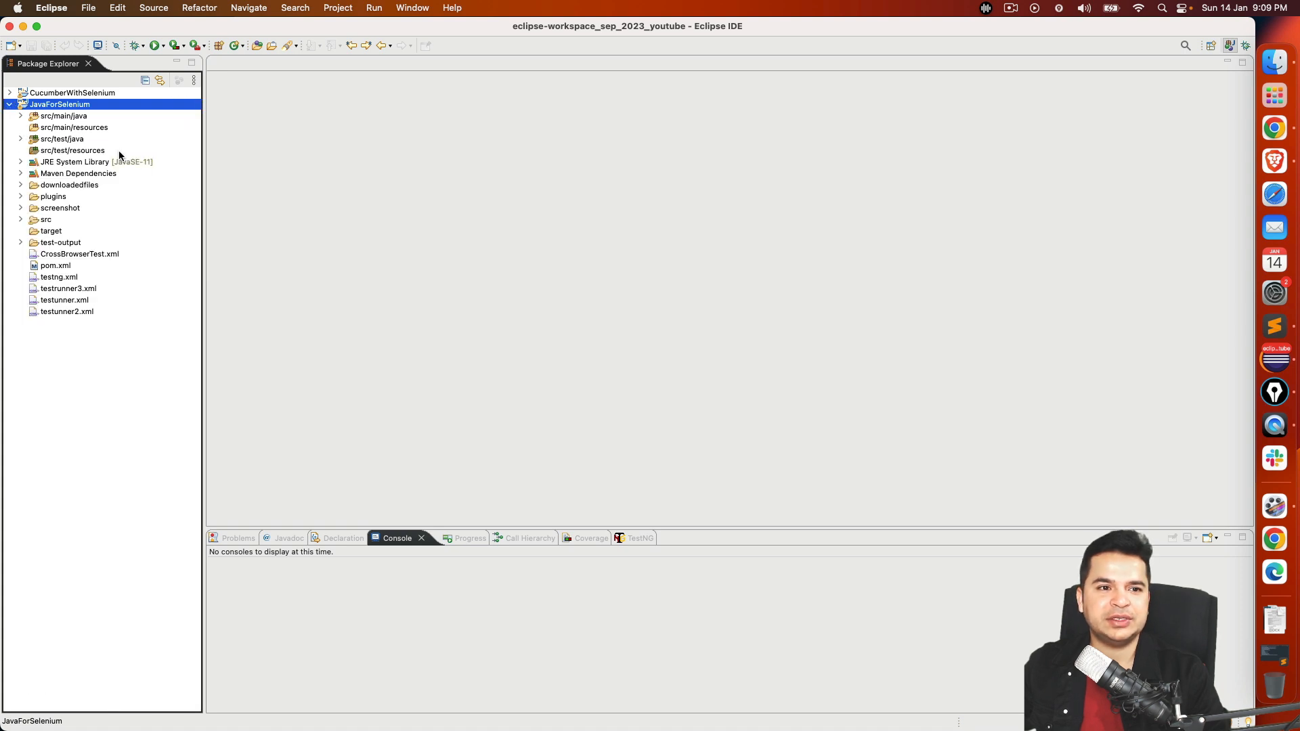
left_click(96, 162)
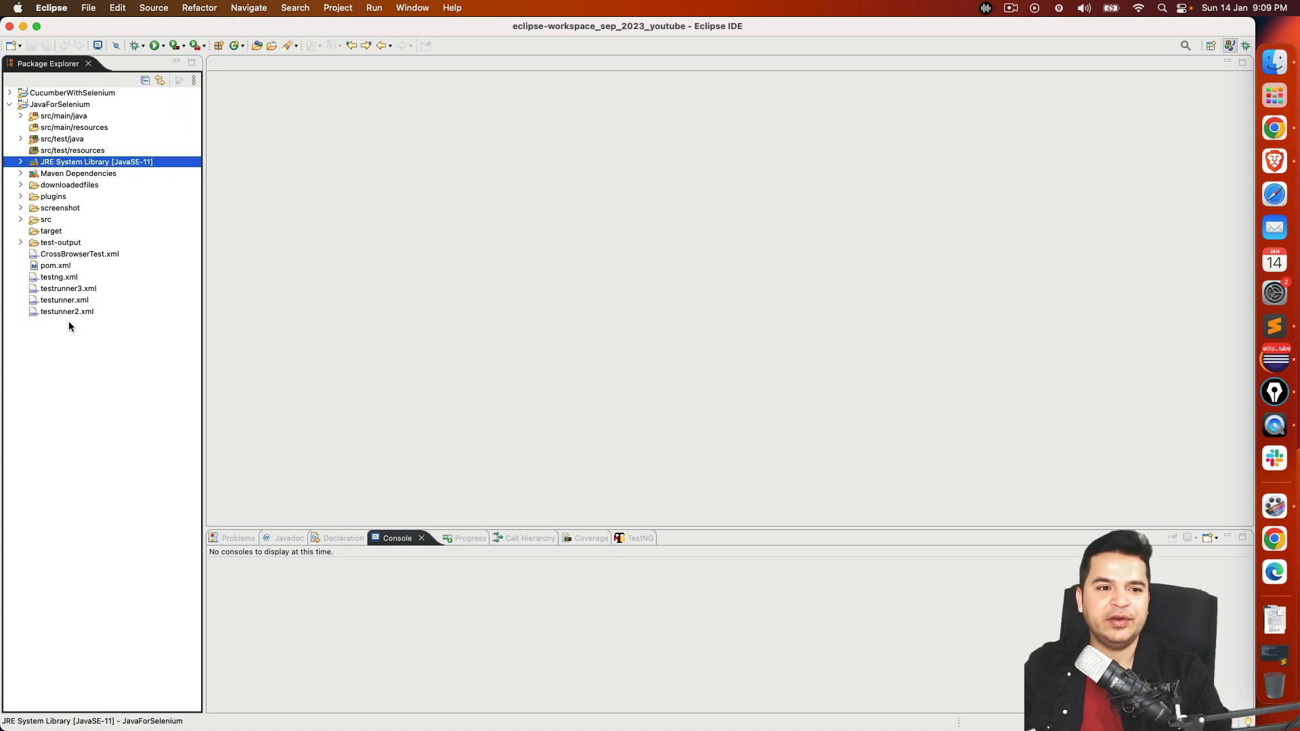
double_click(56, 265)
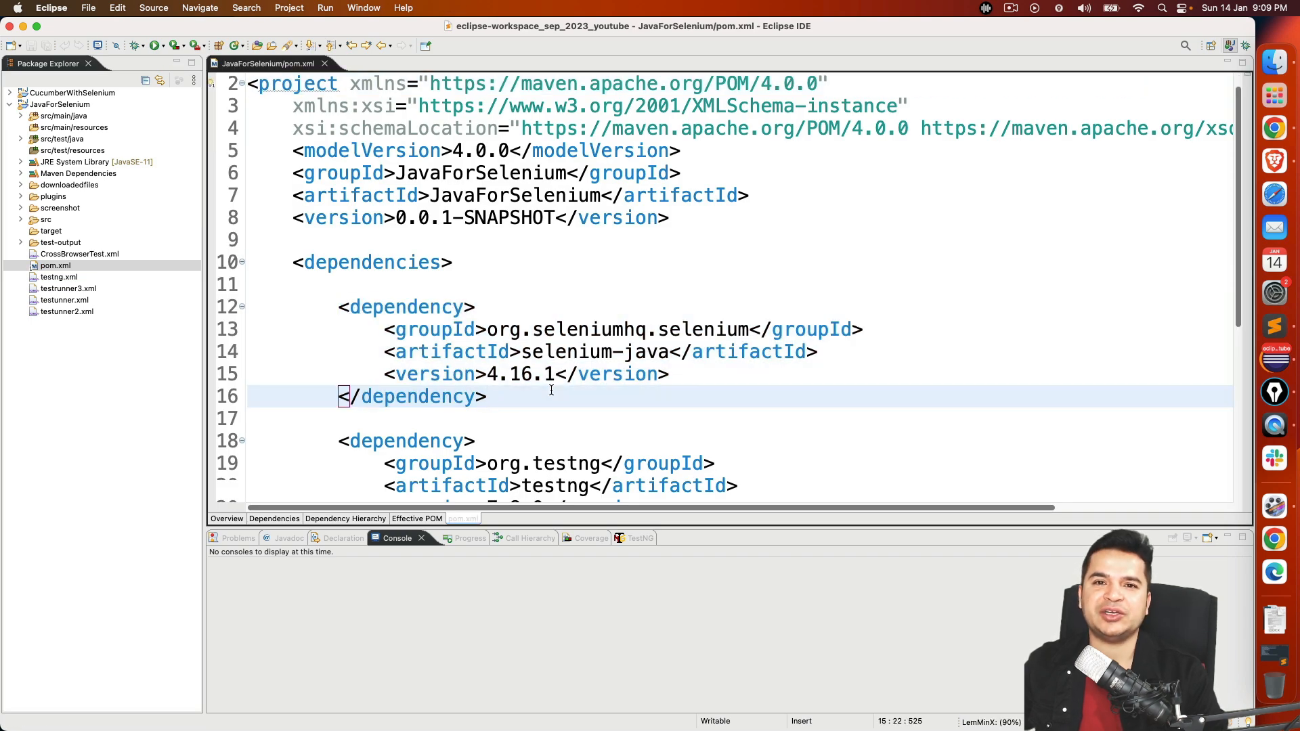
left_click(62, 138)
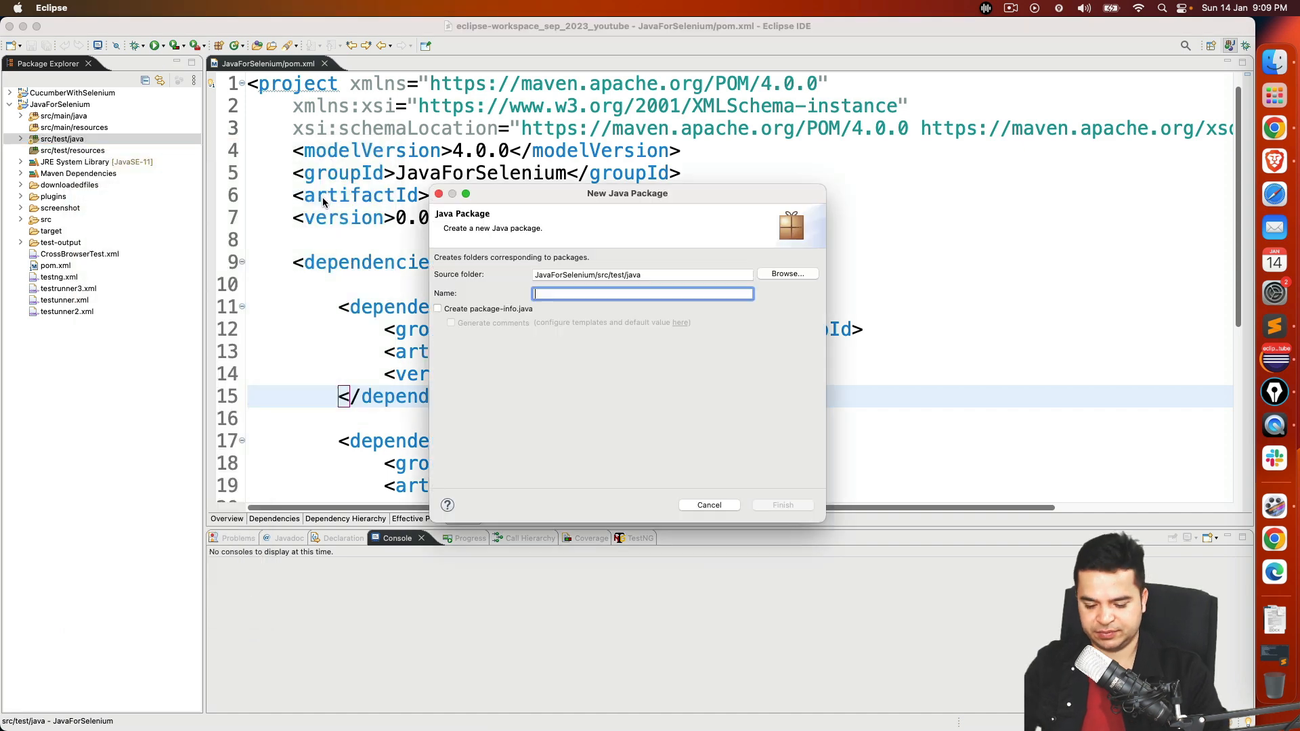
Create package edgeTest and a TestInHeadlessMode class with a public static void main stub
type("edge")
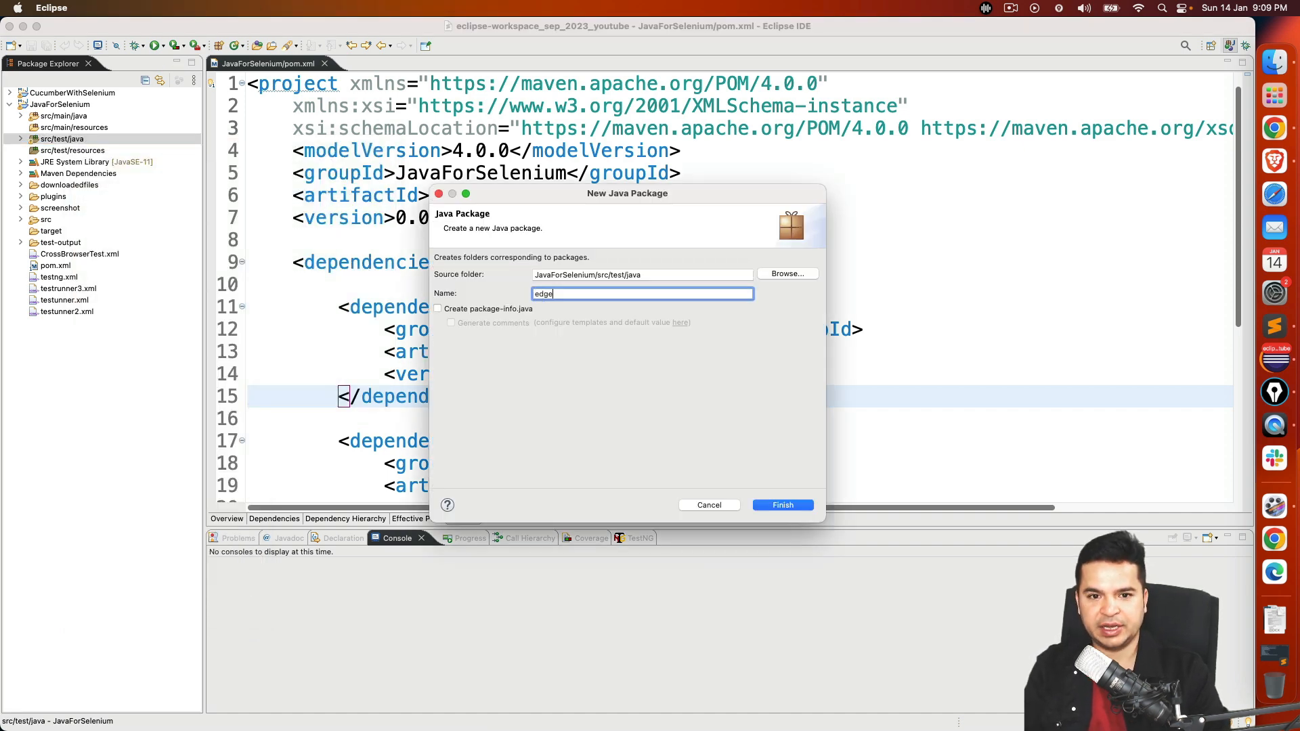
left_click(780, 505)
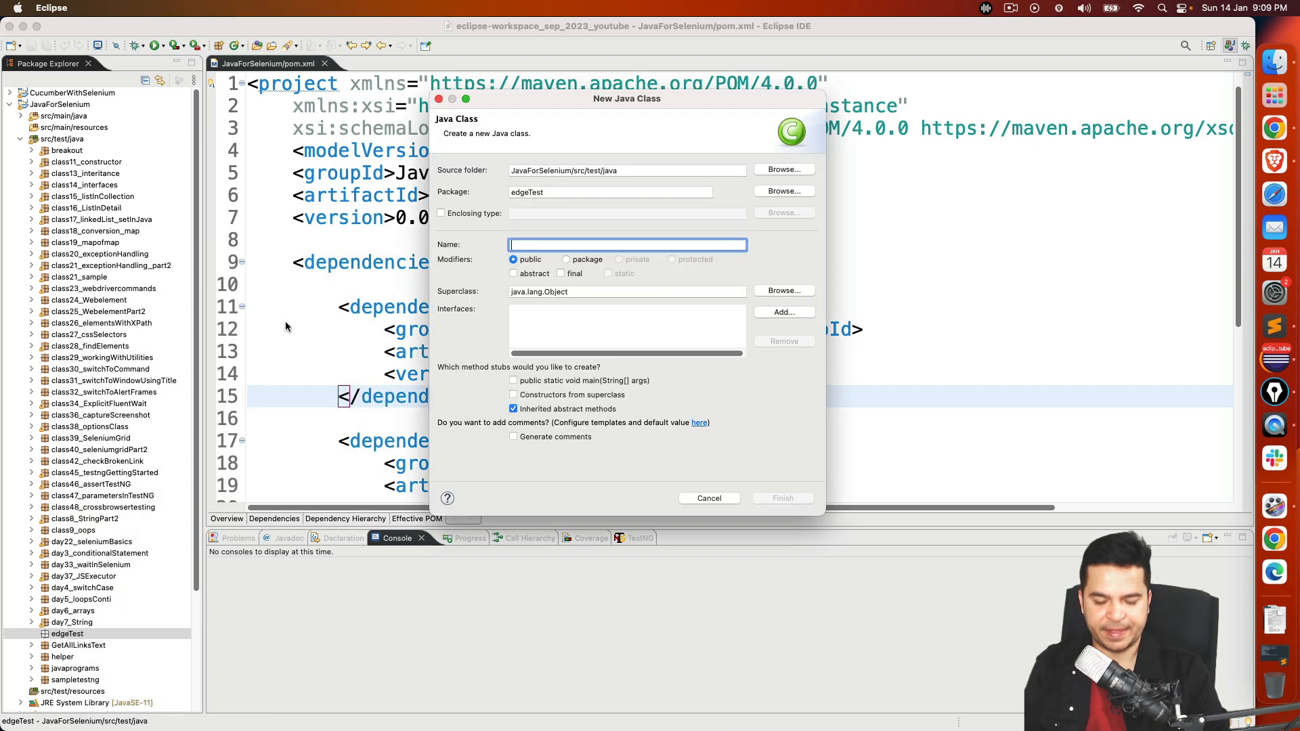
type("TestInHead")
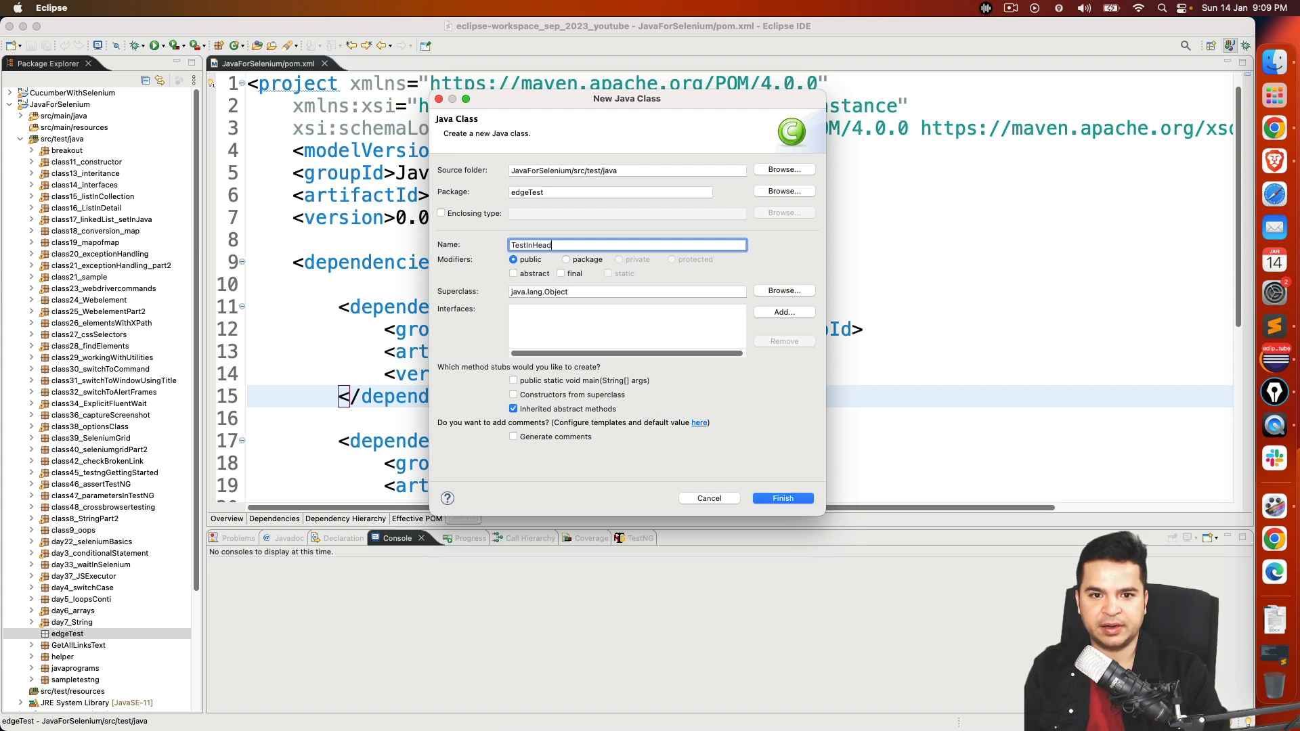
type("less")
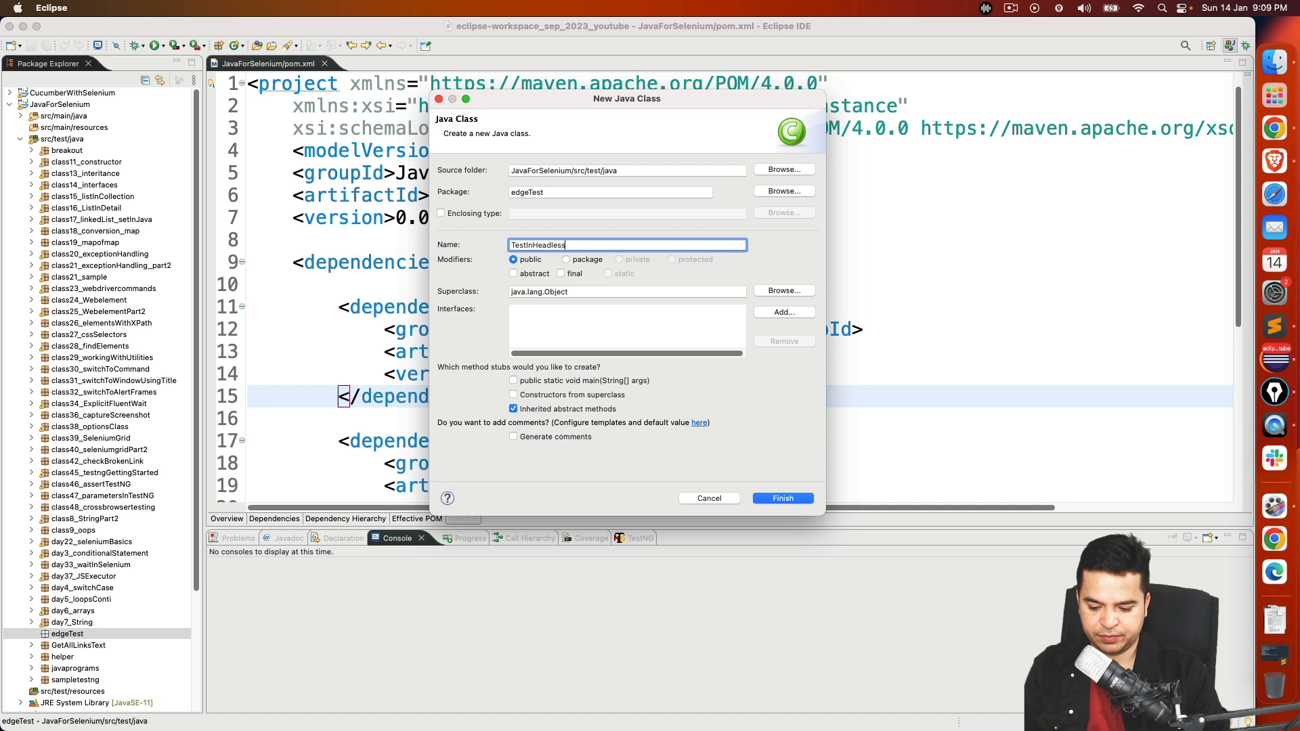
type("Mode")
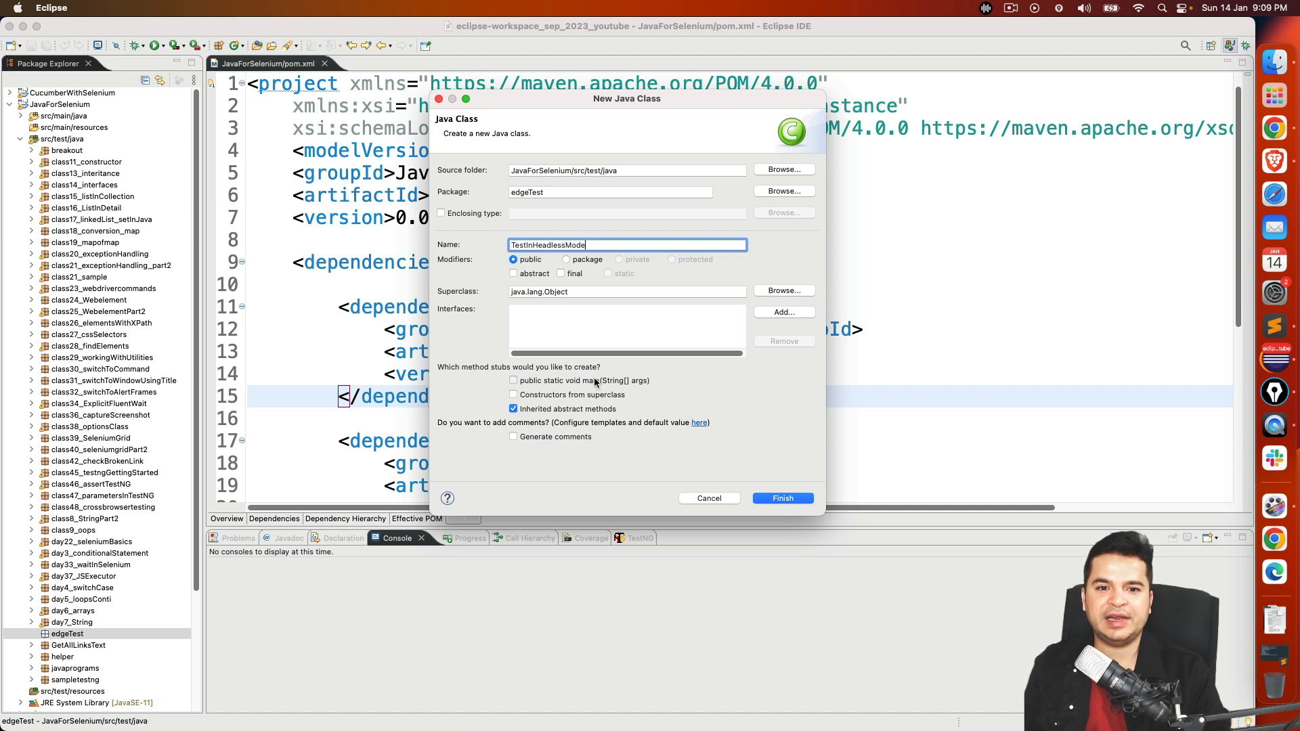
left_click(781, 498)
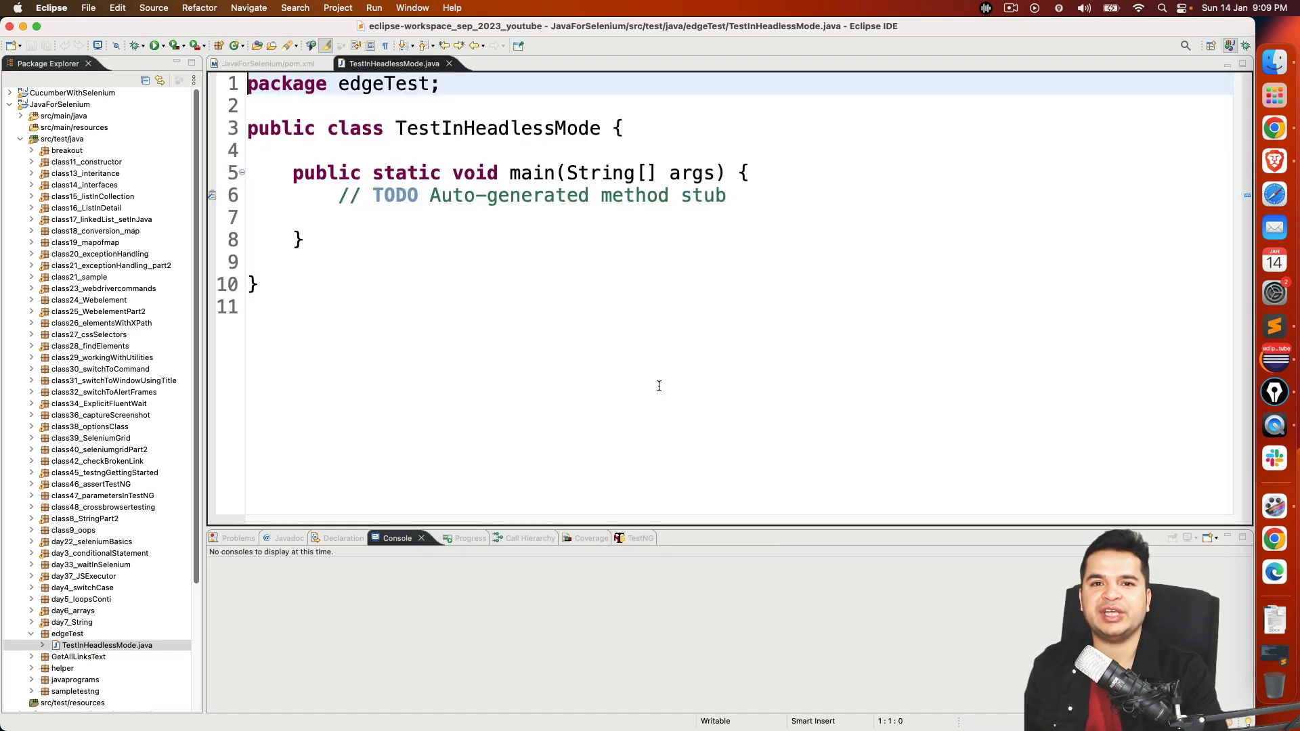
left_click(765, 195)
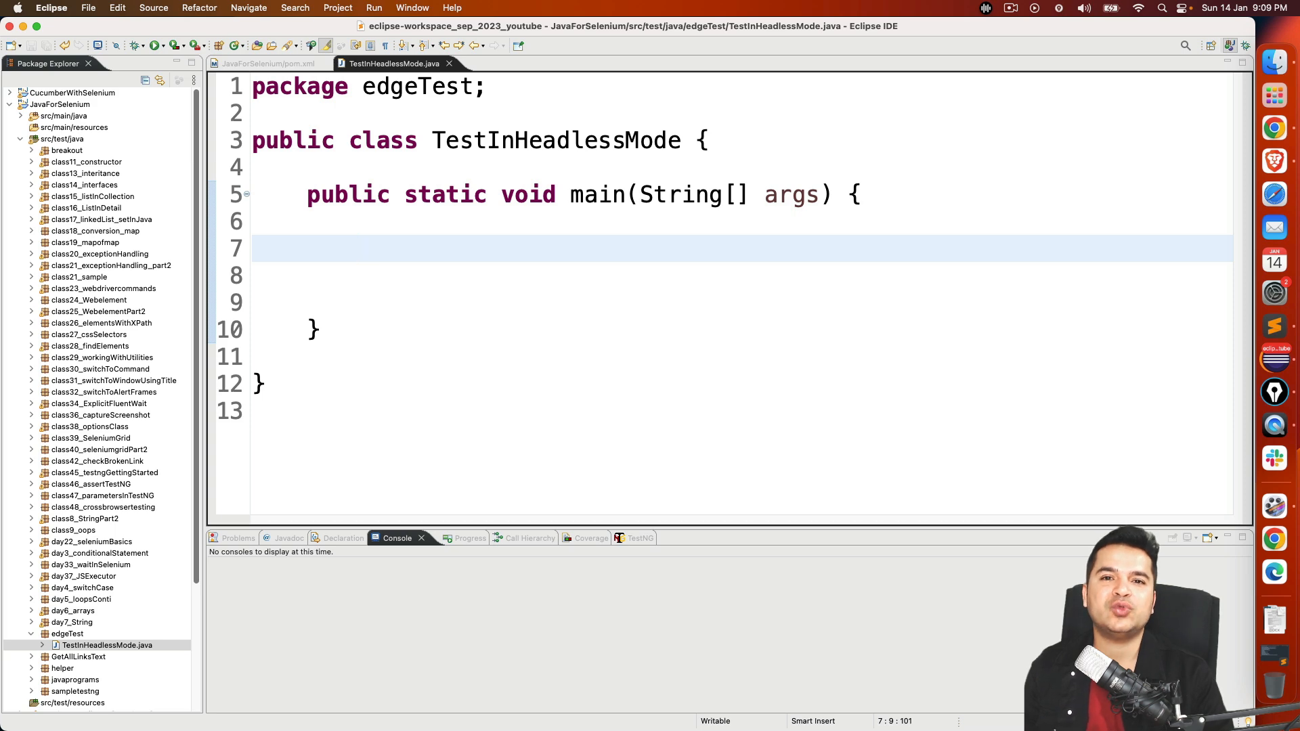
type("W")
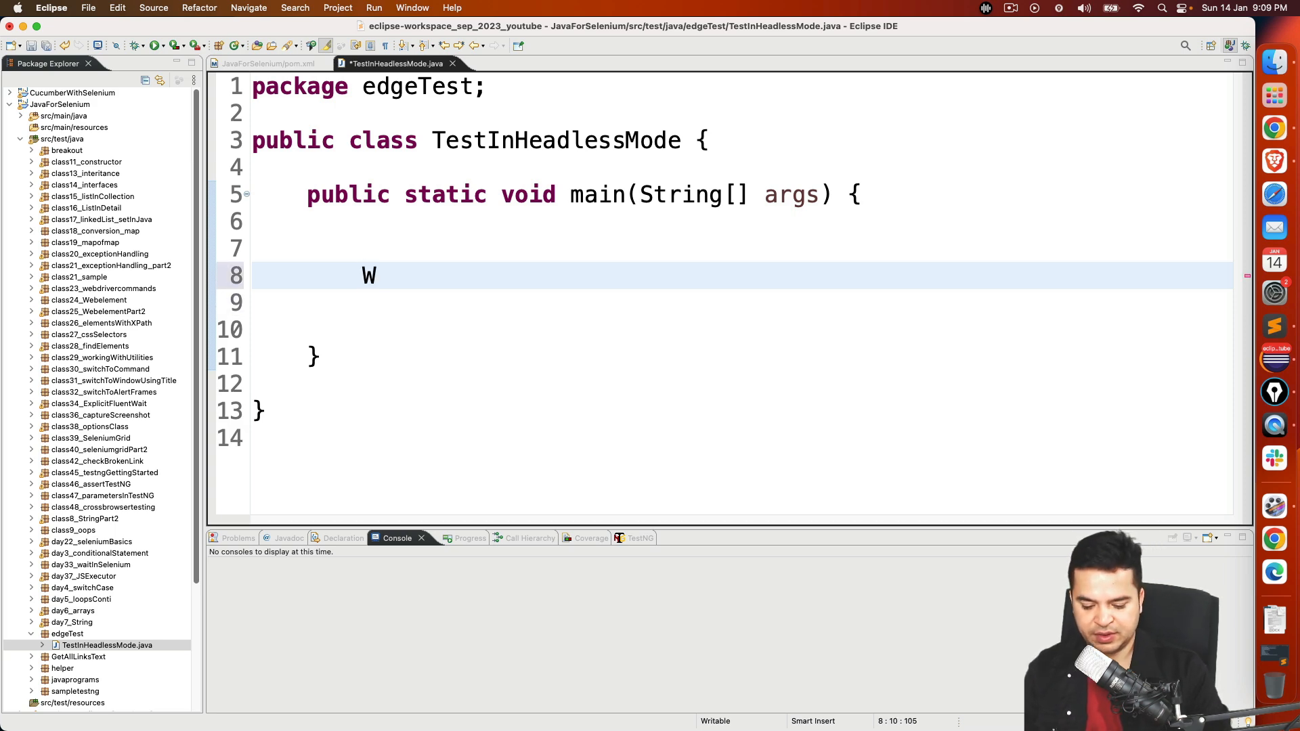
type("ebDriver driu")
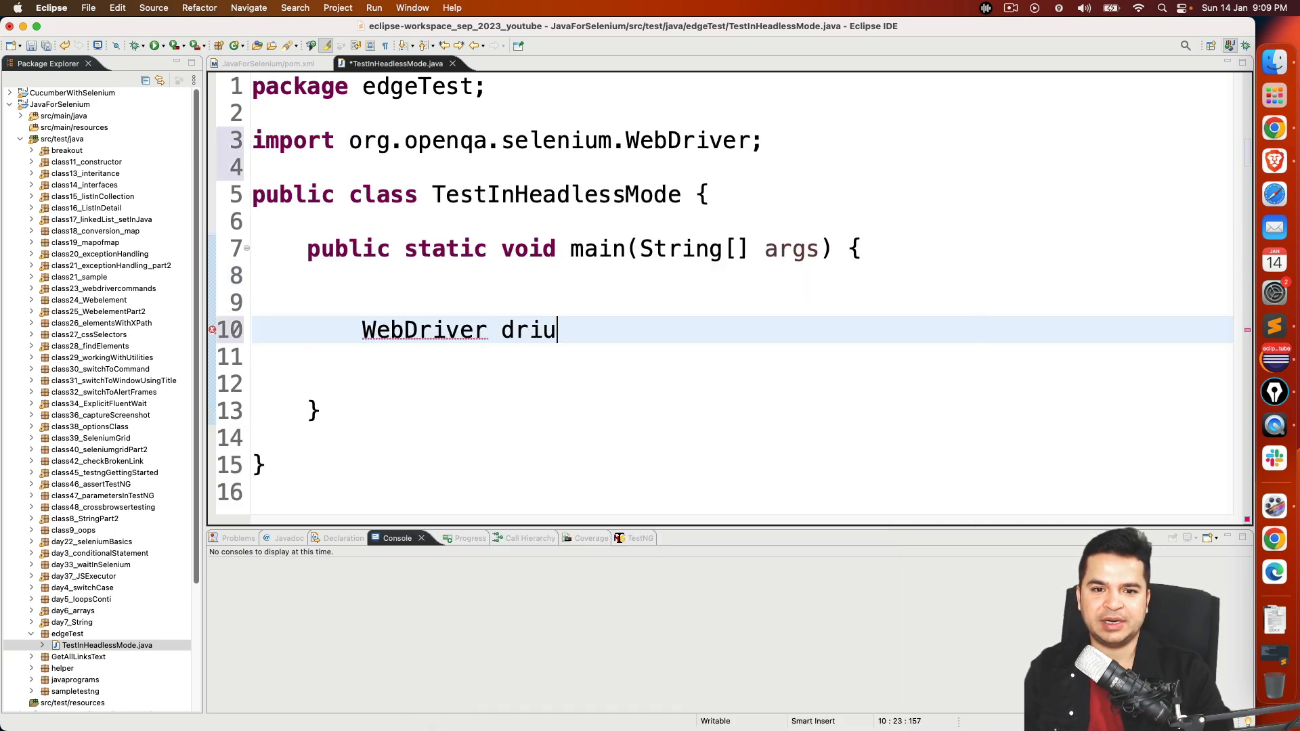
type("ver=new")
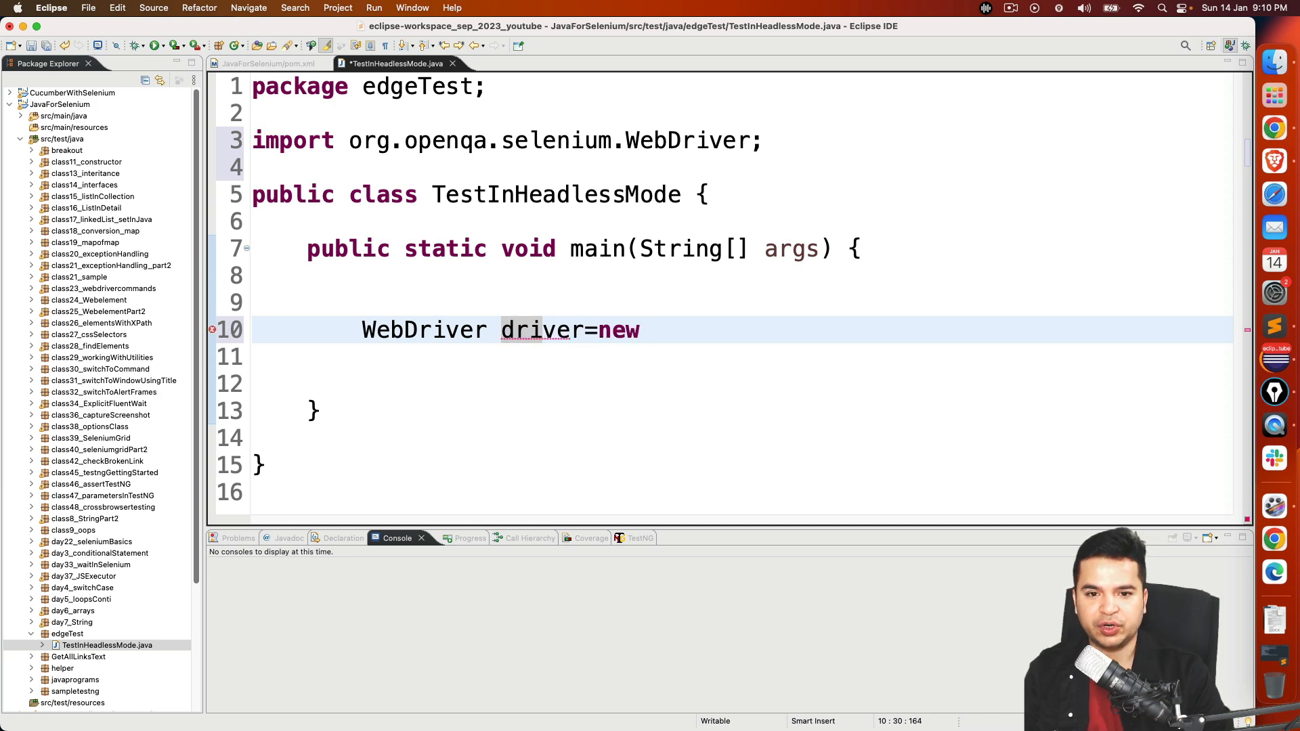
type("EdgeDriver();")
type("driver.get(\"\");")
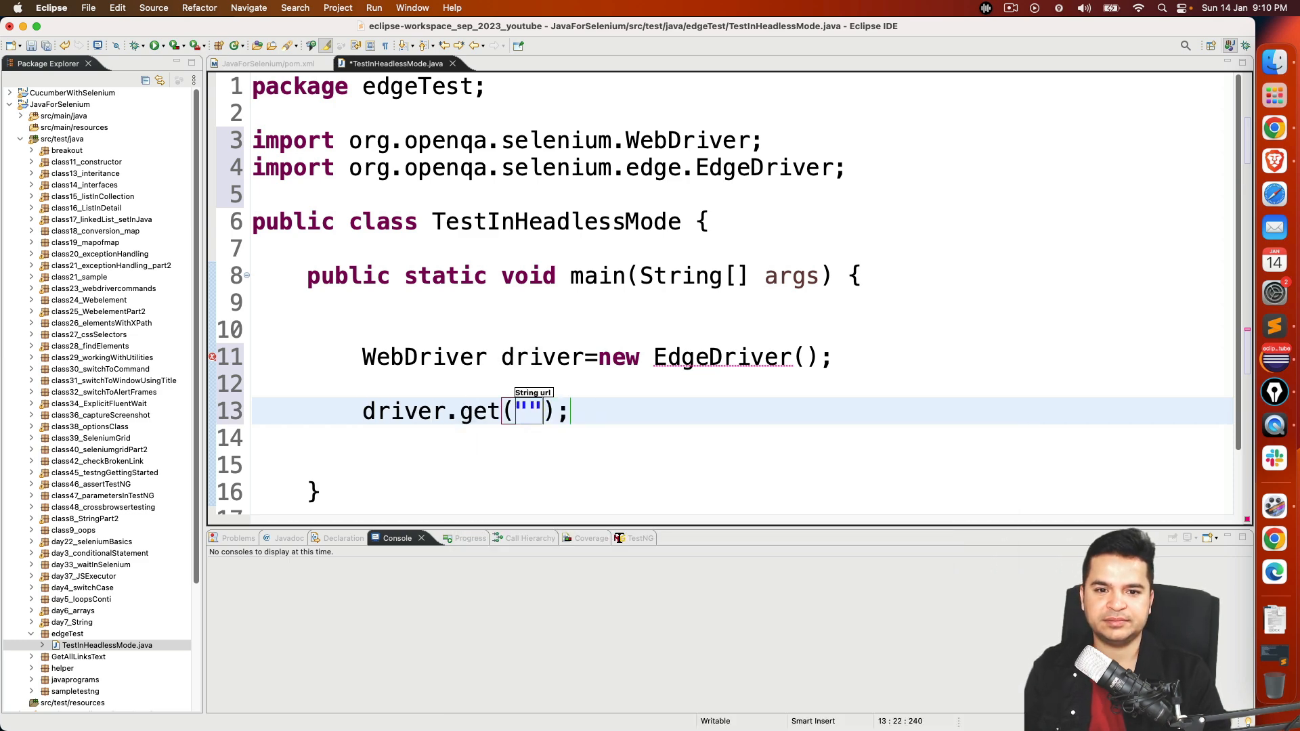
type("htt")
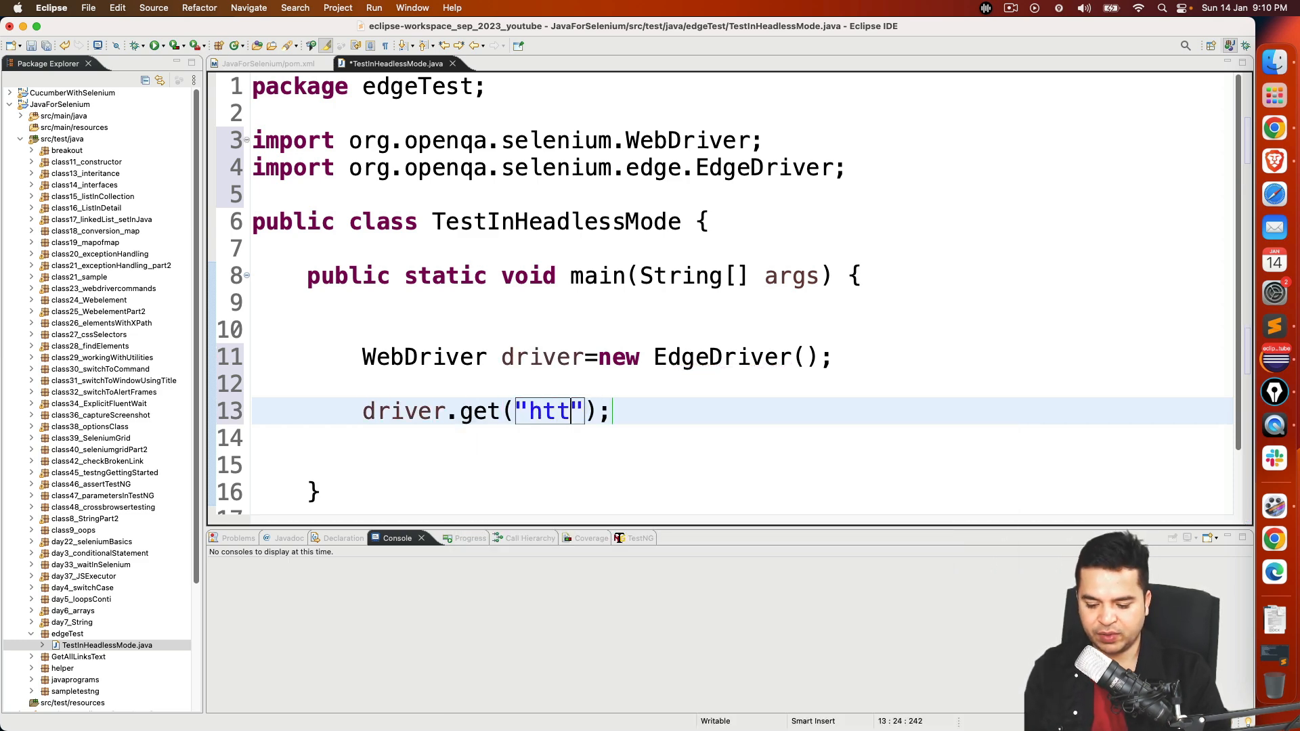
type("p://www")
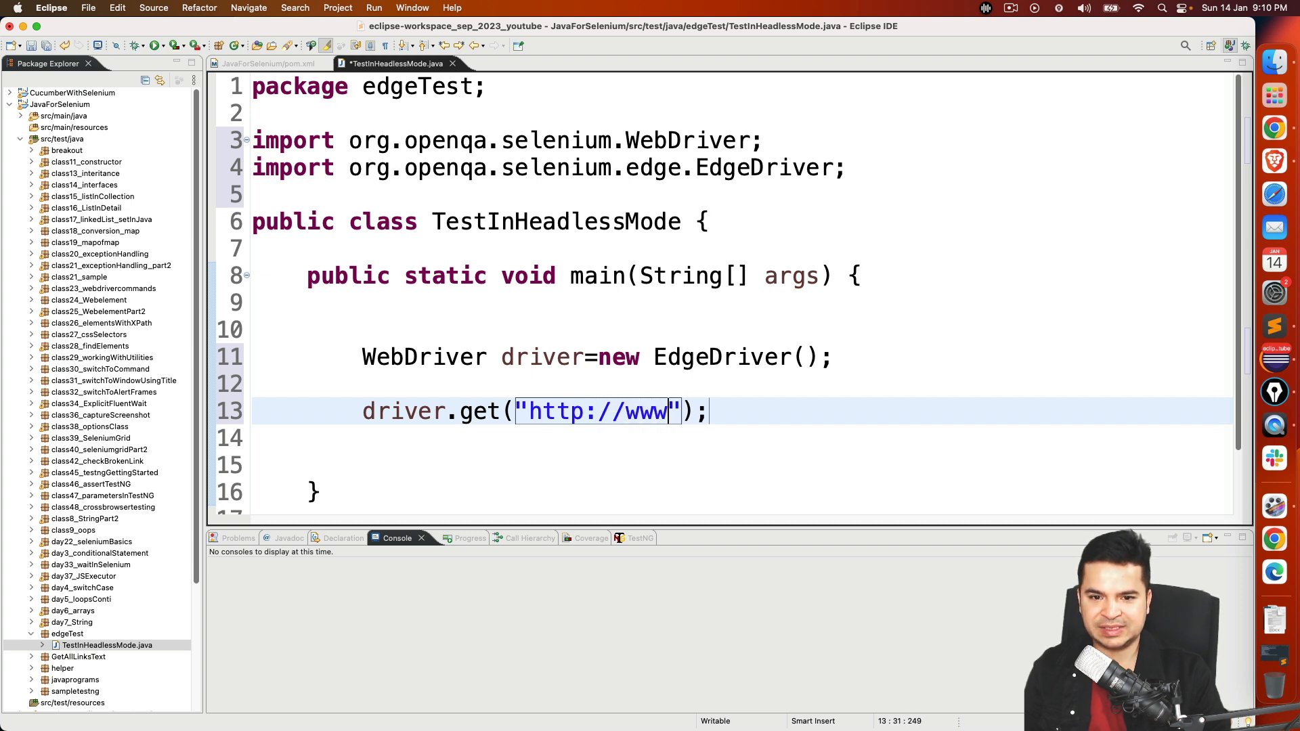
type(".google.com")
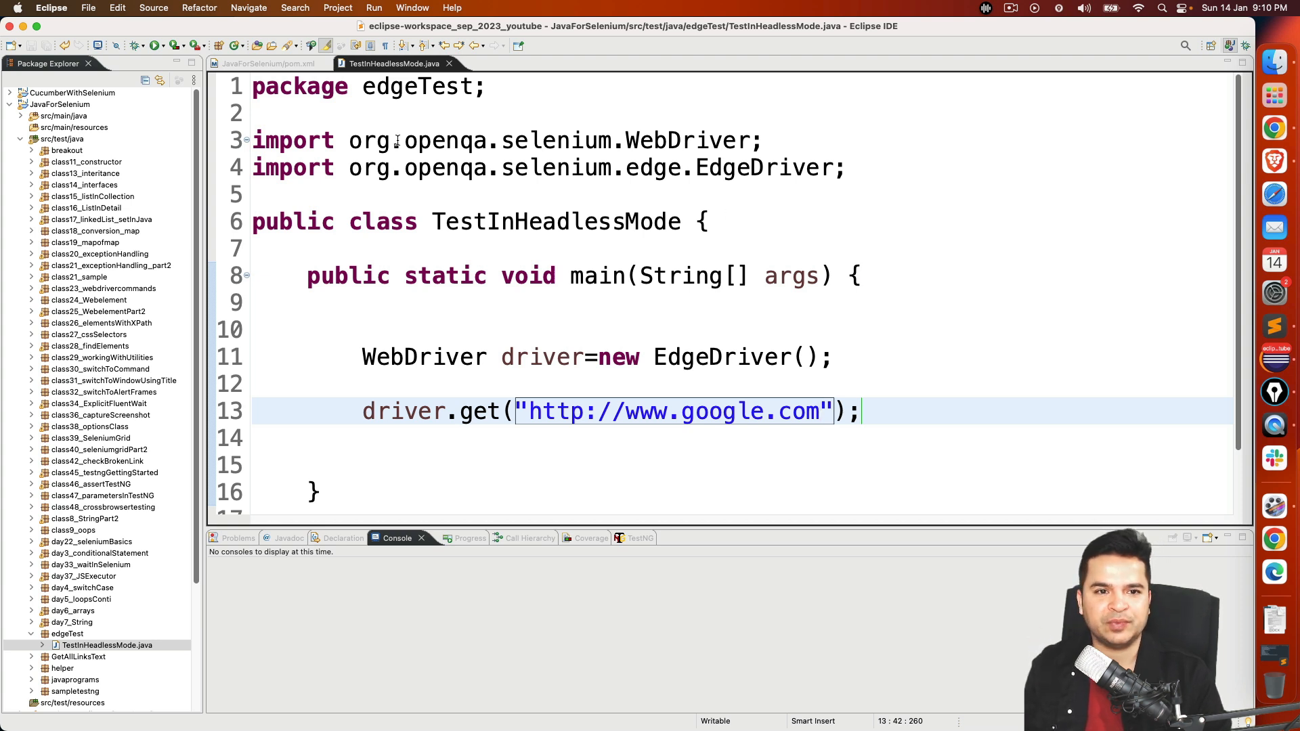
Run TestInHeadlessMode as a Java Application and watch Edge load Google
left_click(152, 45)
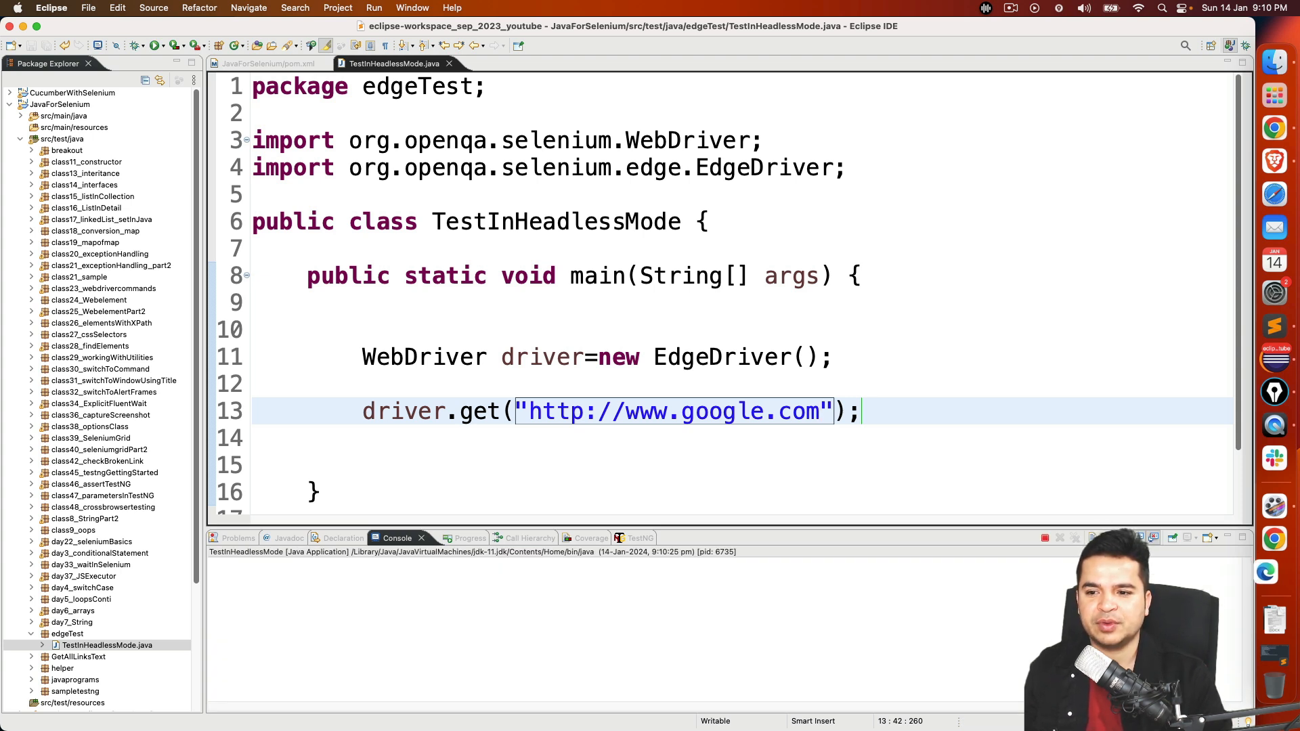
left_click(151, 46)
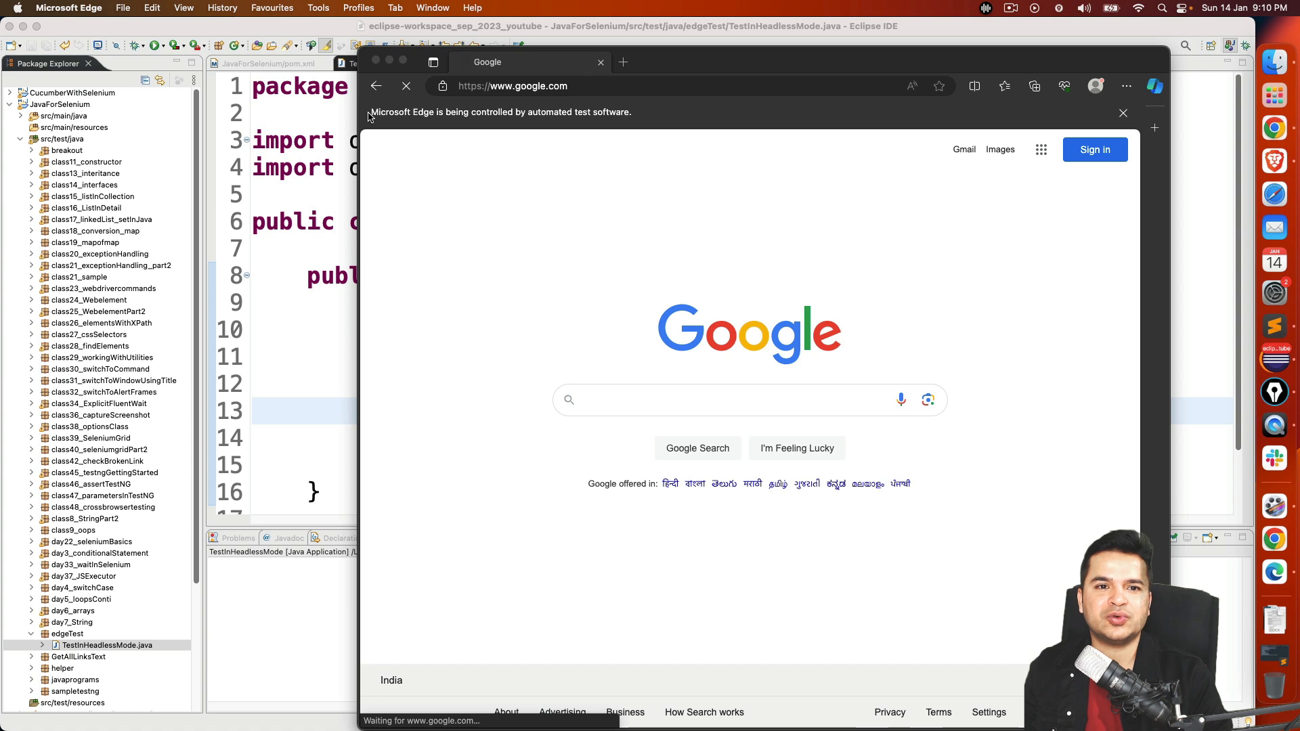
mouse_move(658, 121)
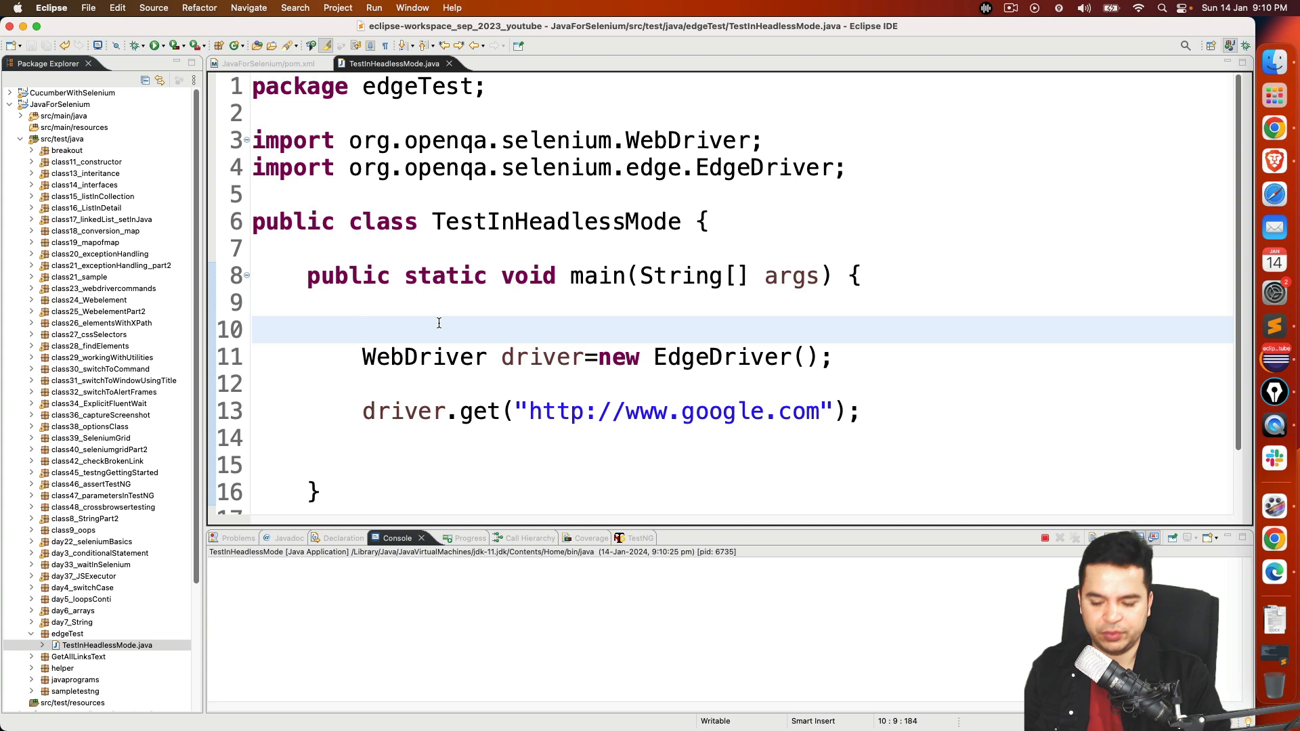
Declare EdgeOptions opt = new EdgeOptions() as main's first line, importing EdgeOptions
type("Ed")
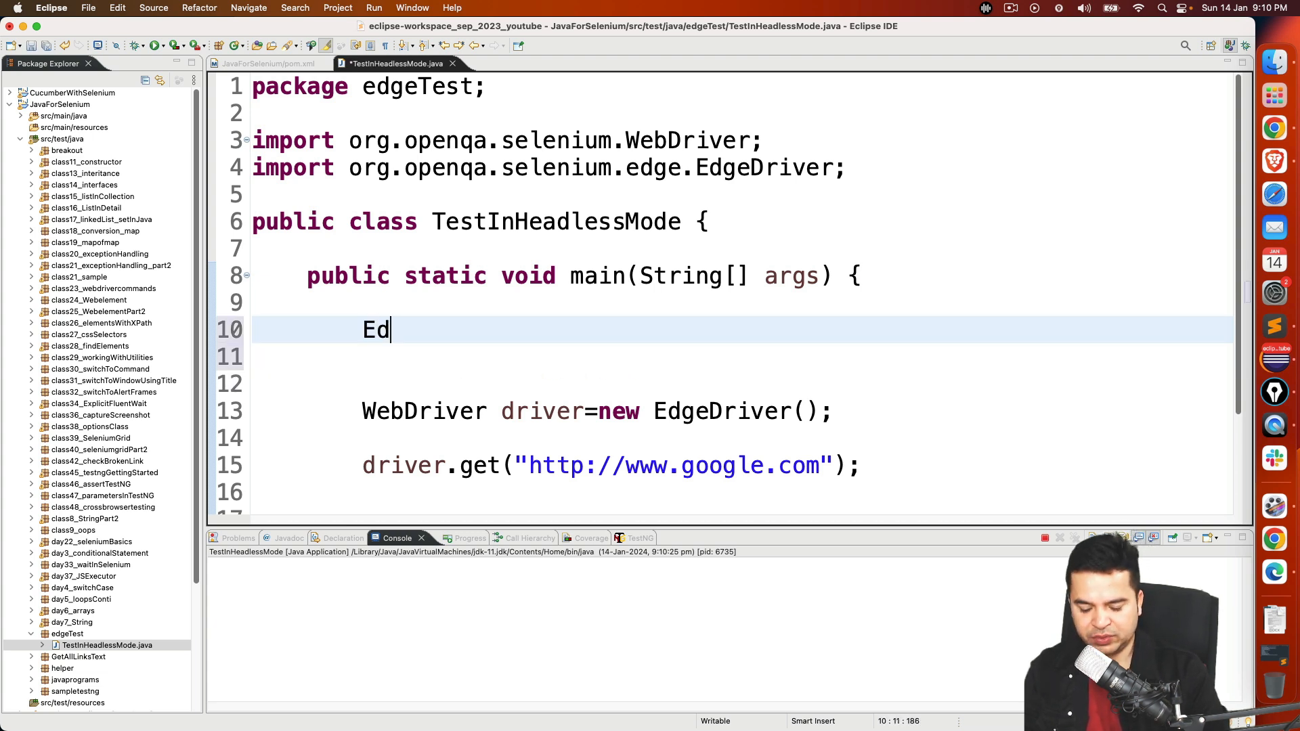
type("geOptions")
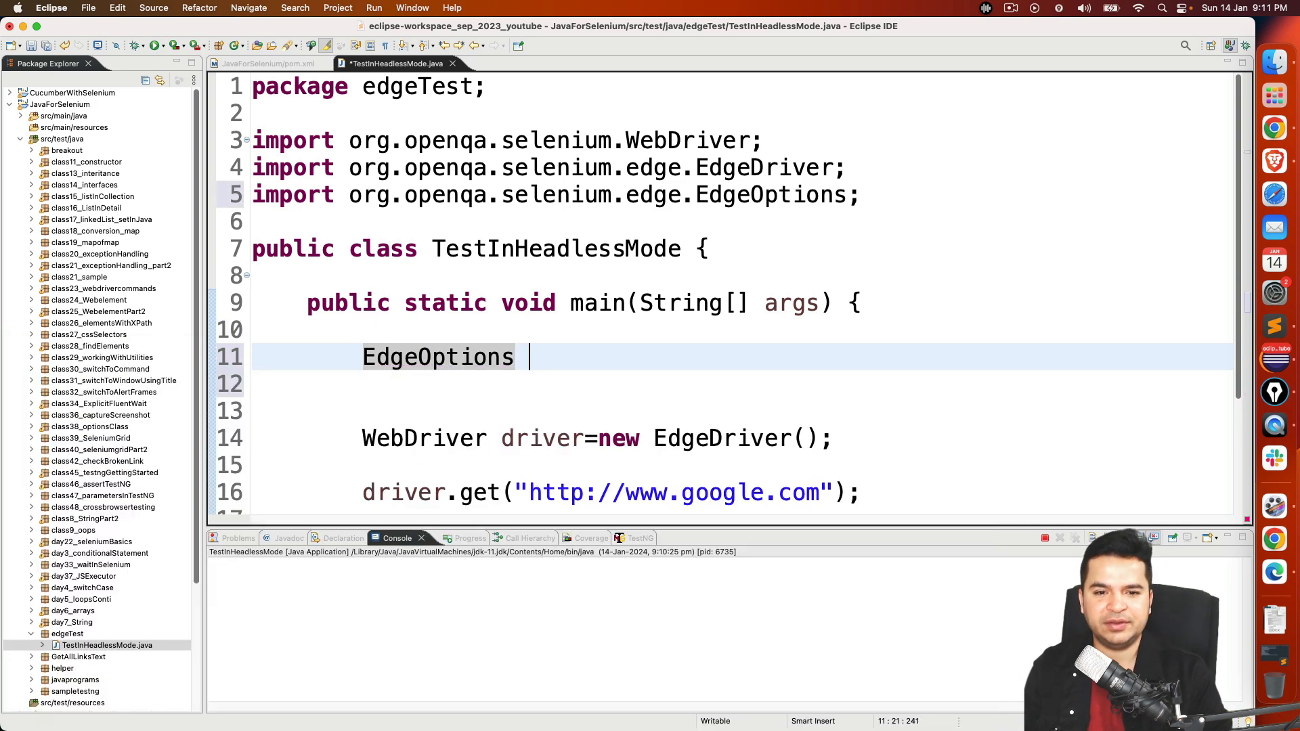
type("opt=new")
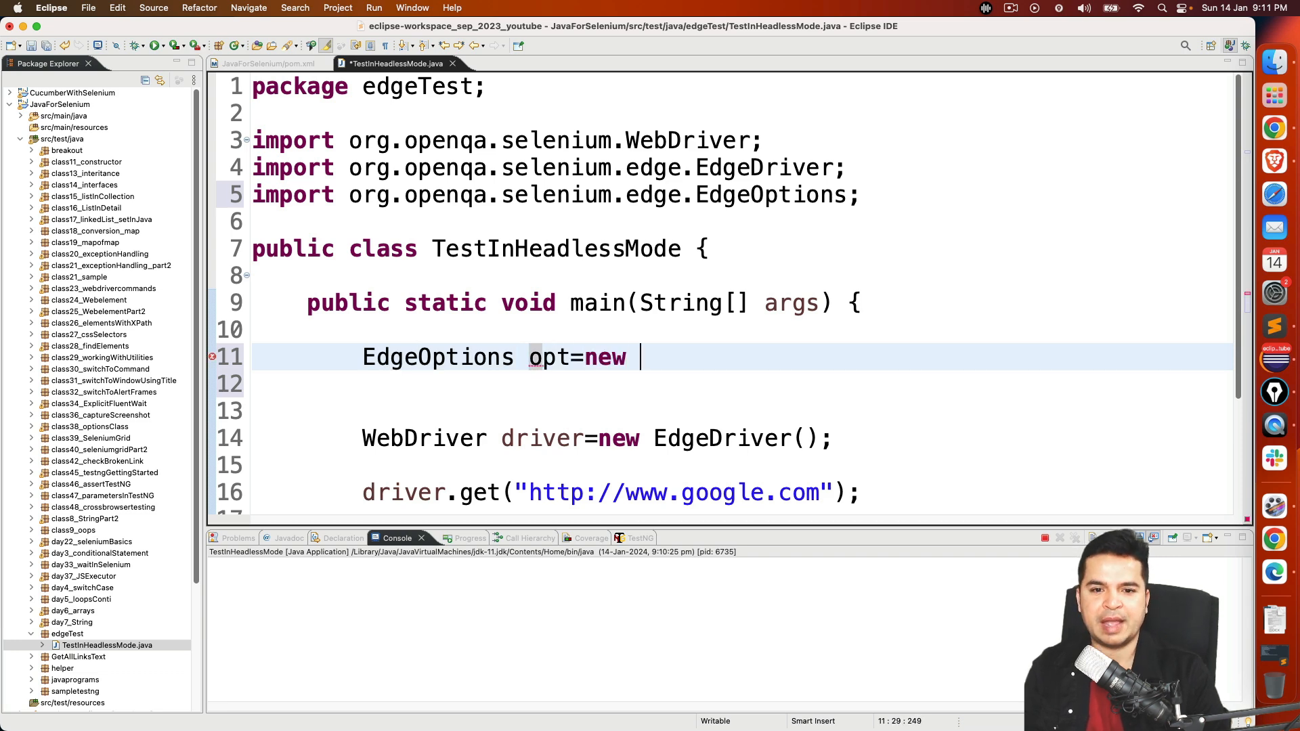
type("Edg")
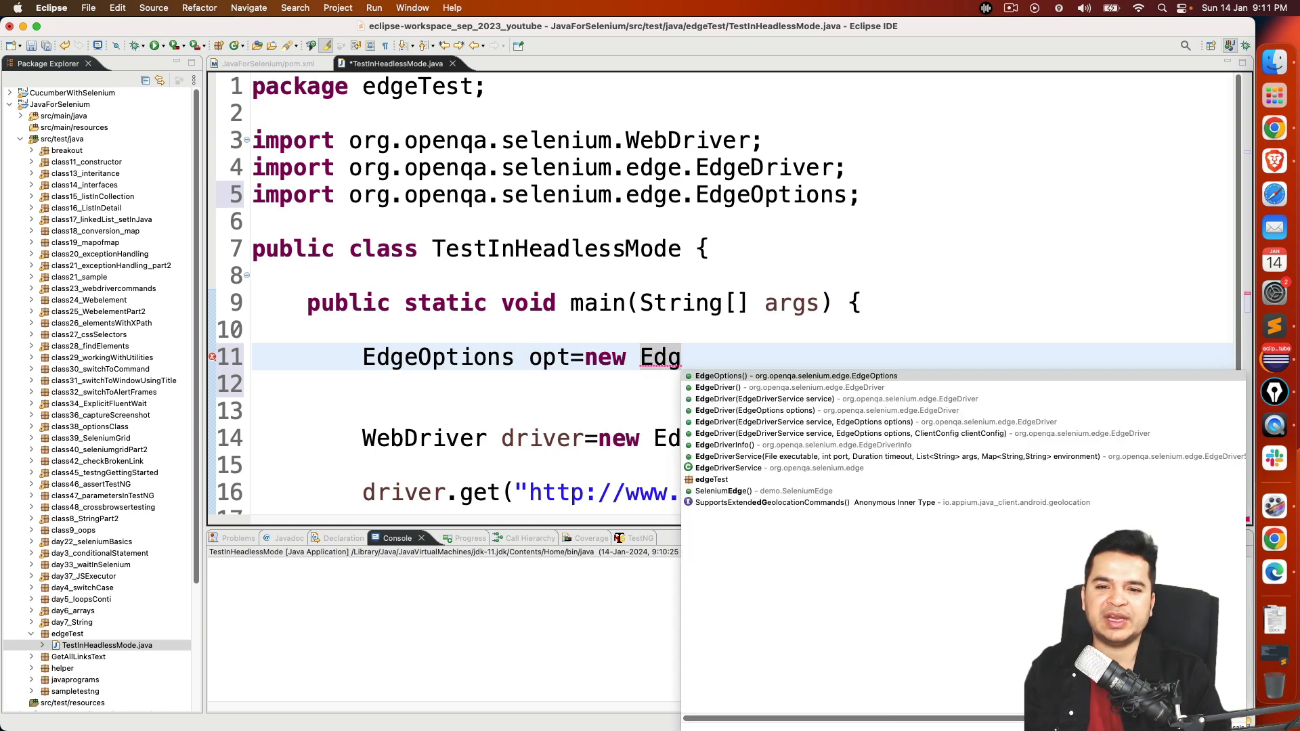
left_click(796, 376)
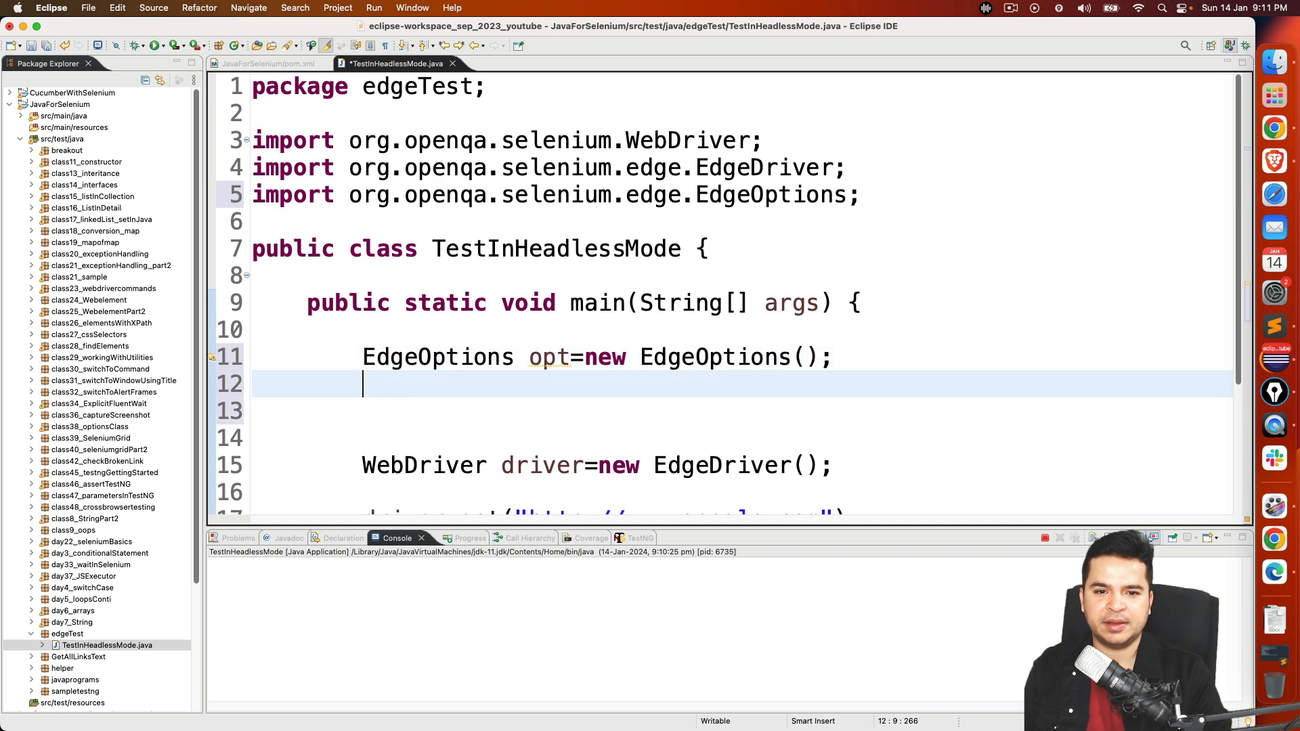
Add opt.addArguments("--headless") to the options and save the class
type("opt.")
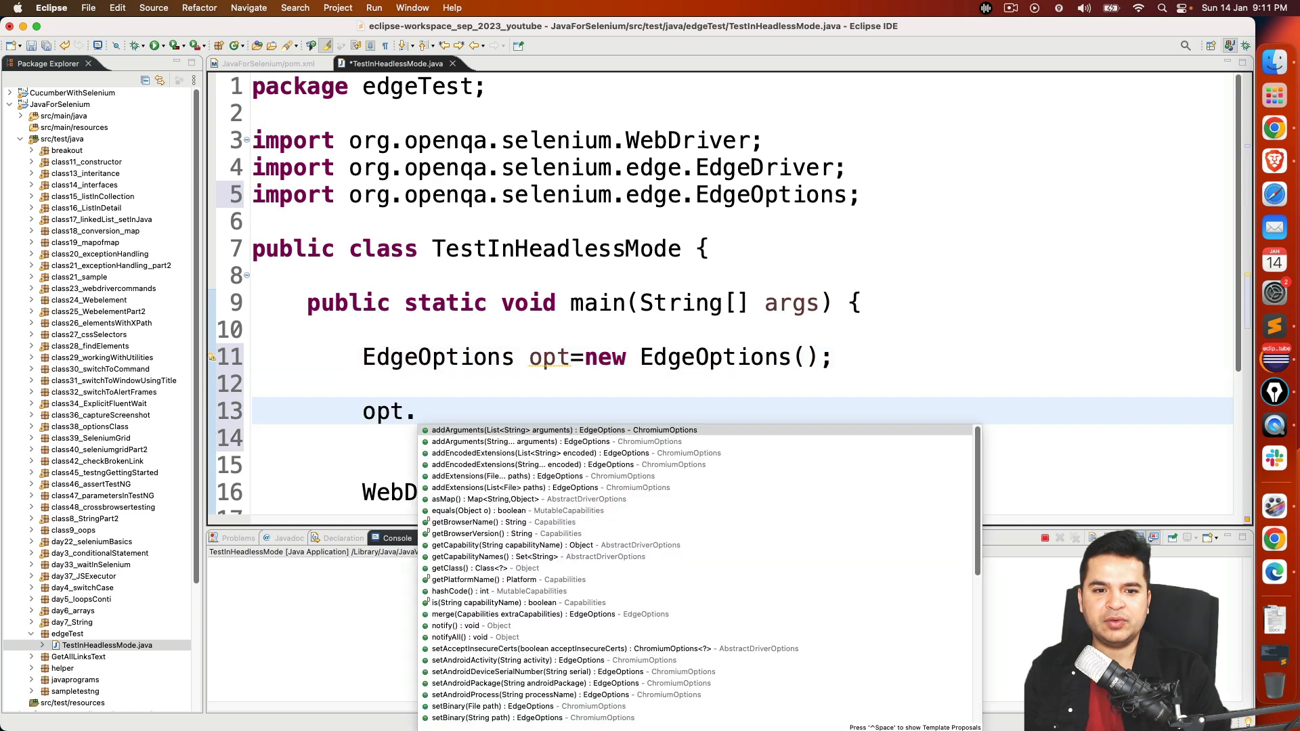
type("addA")
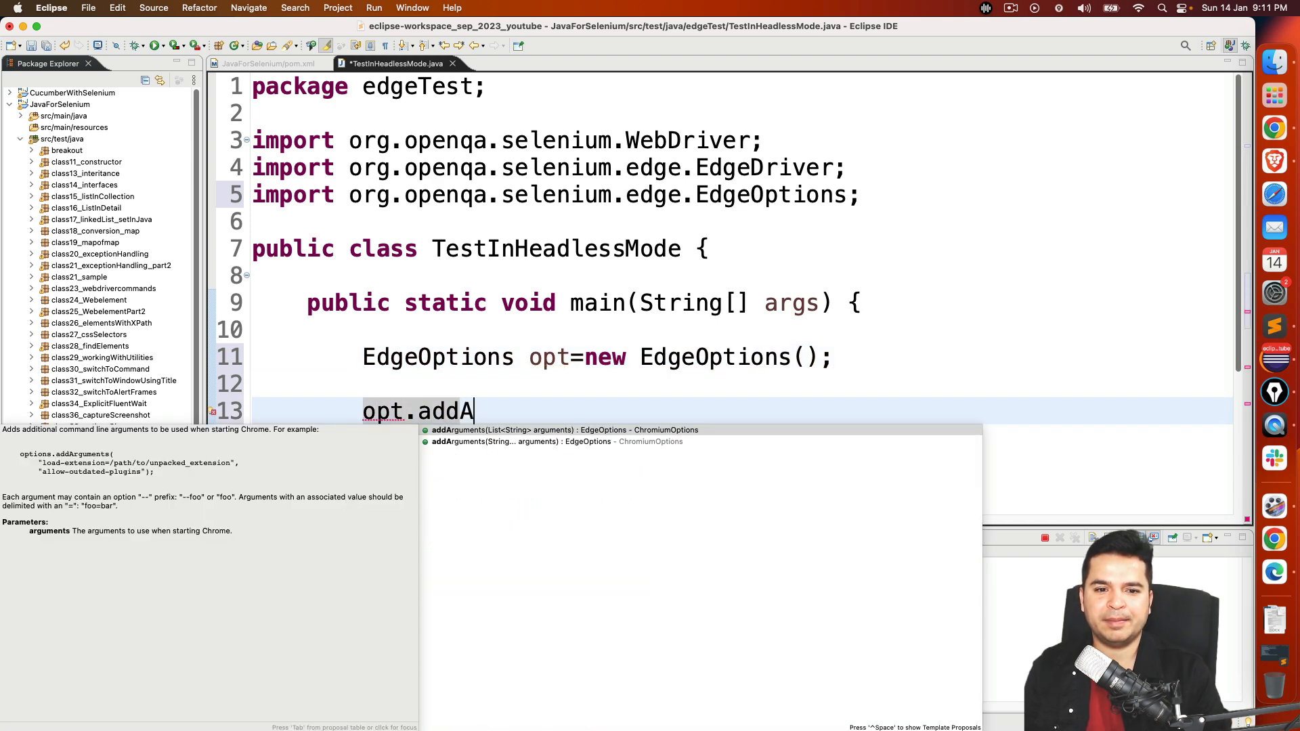
type("rguments(\"\");")
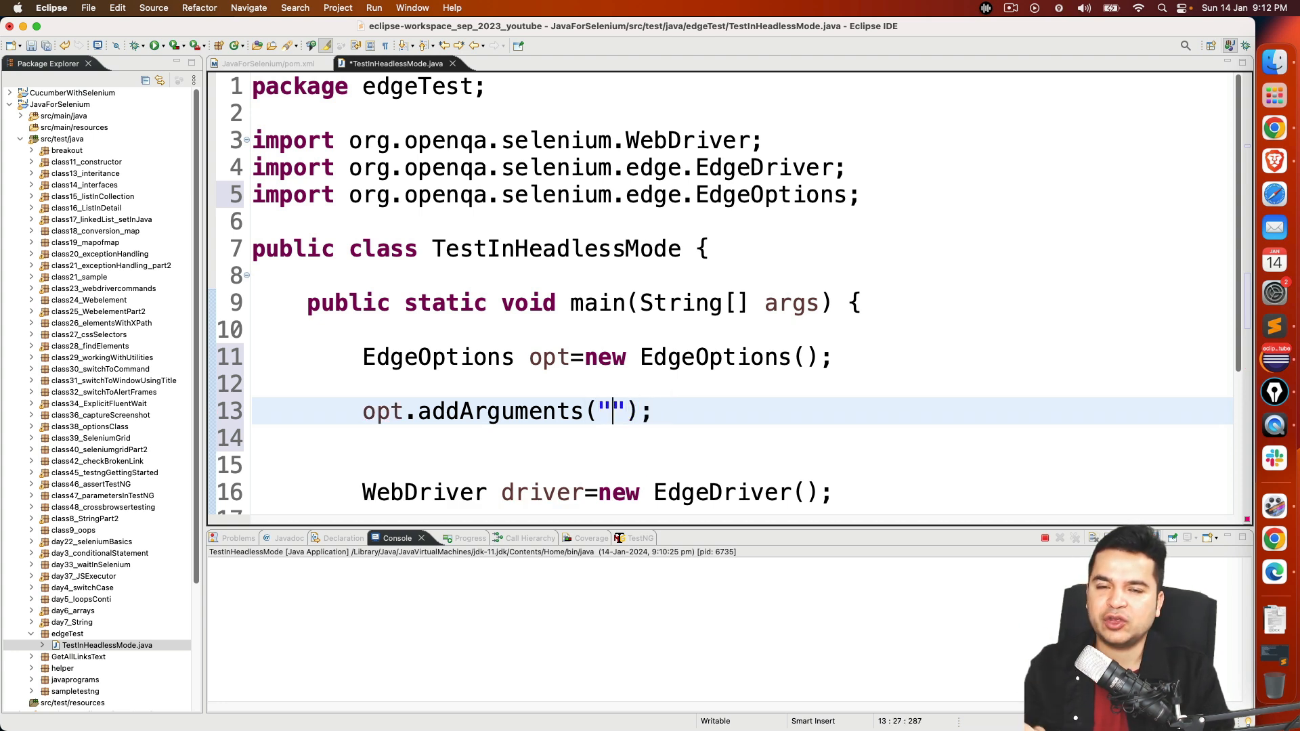
type("--")
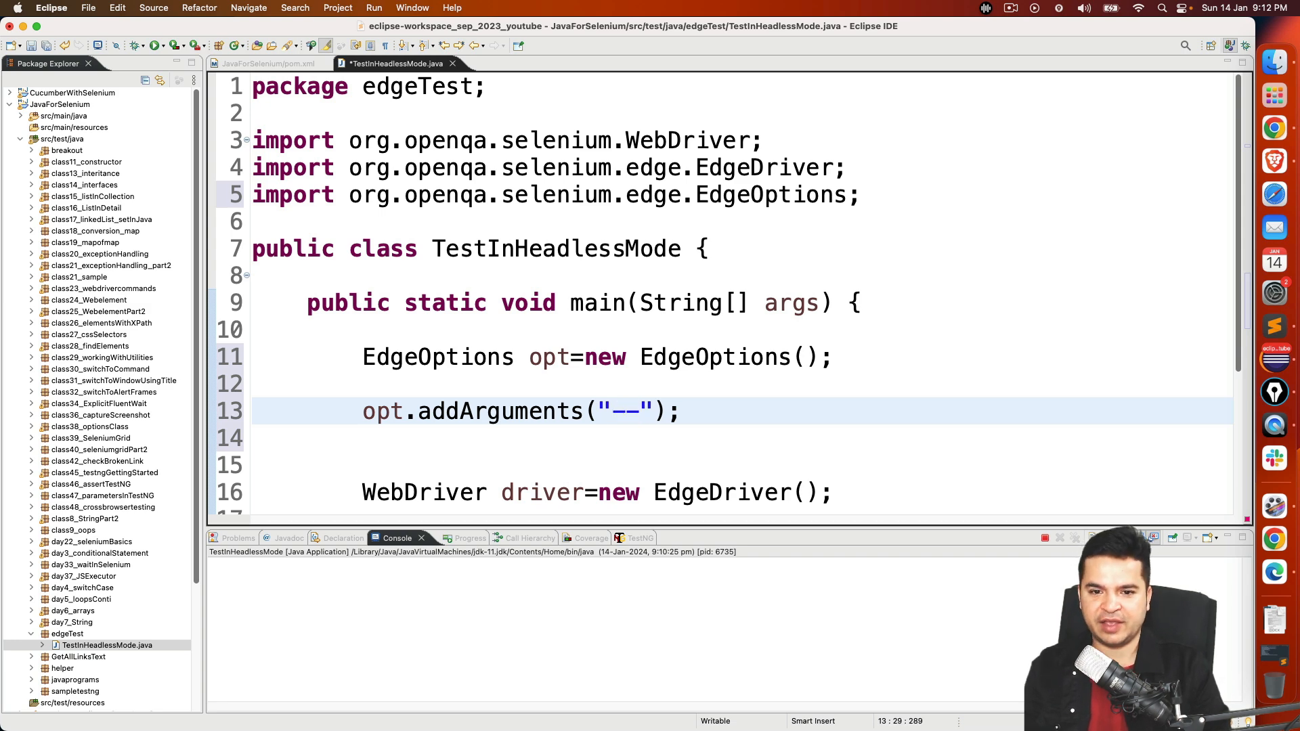
type("head")
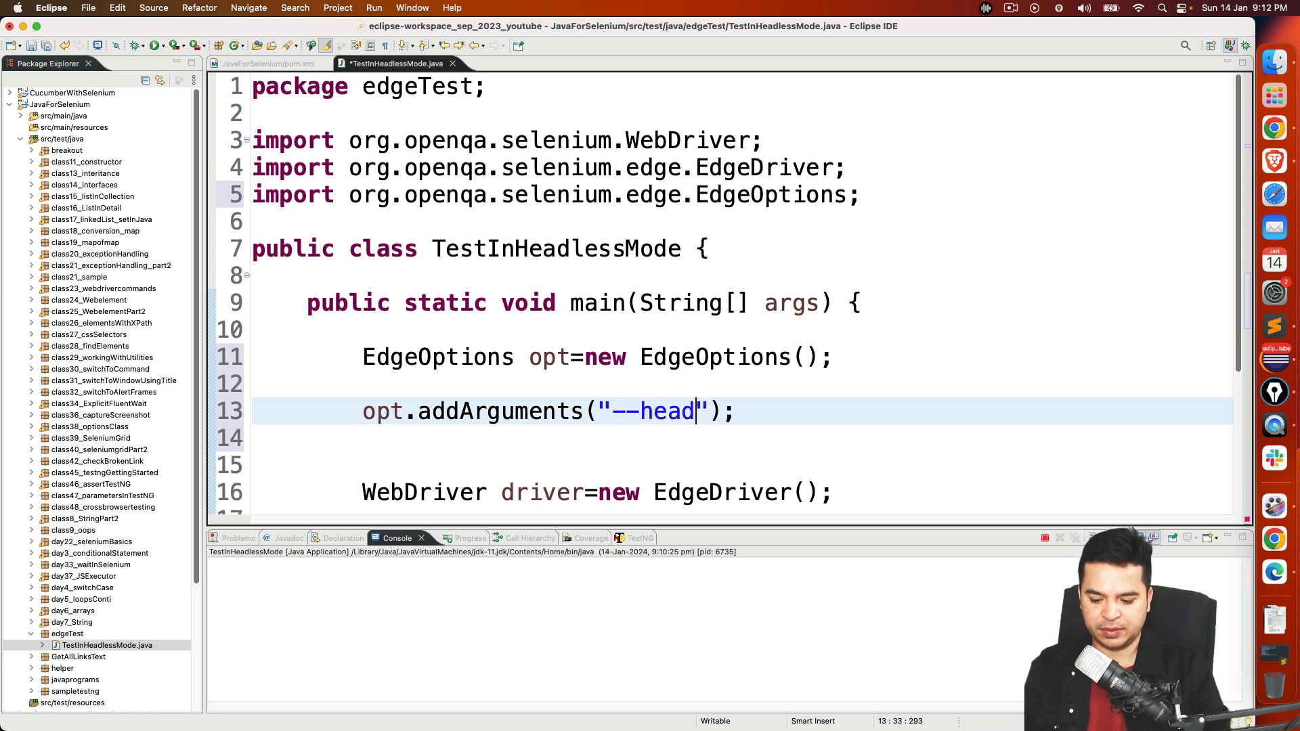
type("less")
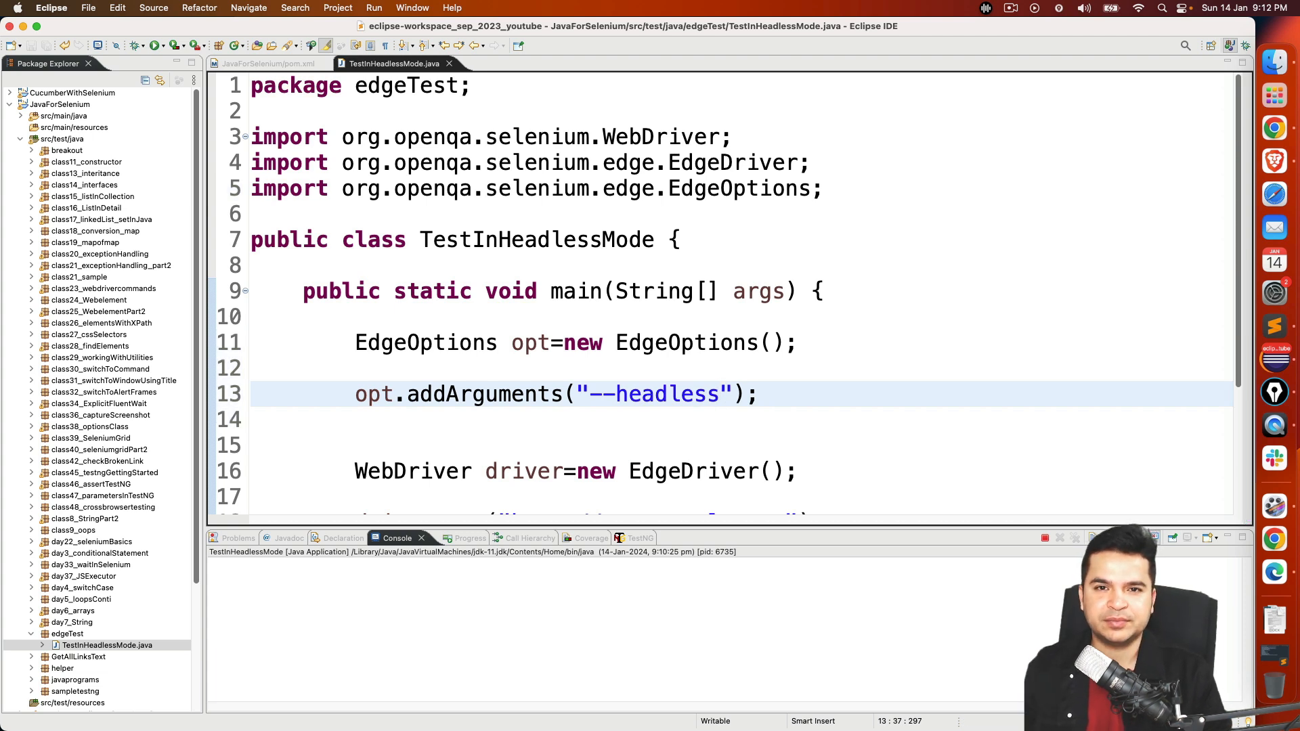
double_click(653, 394)
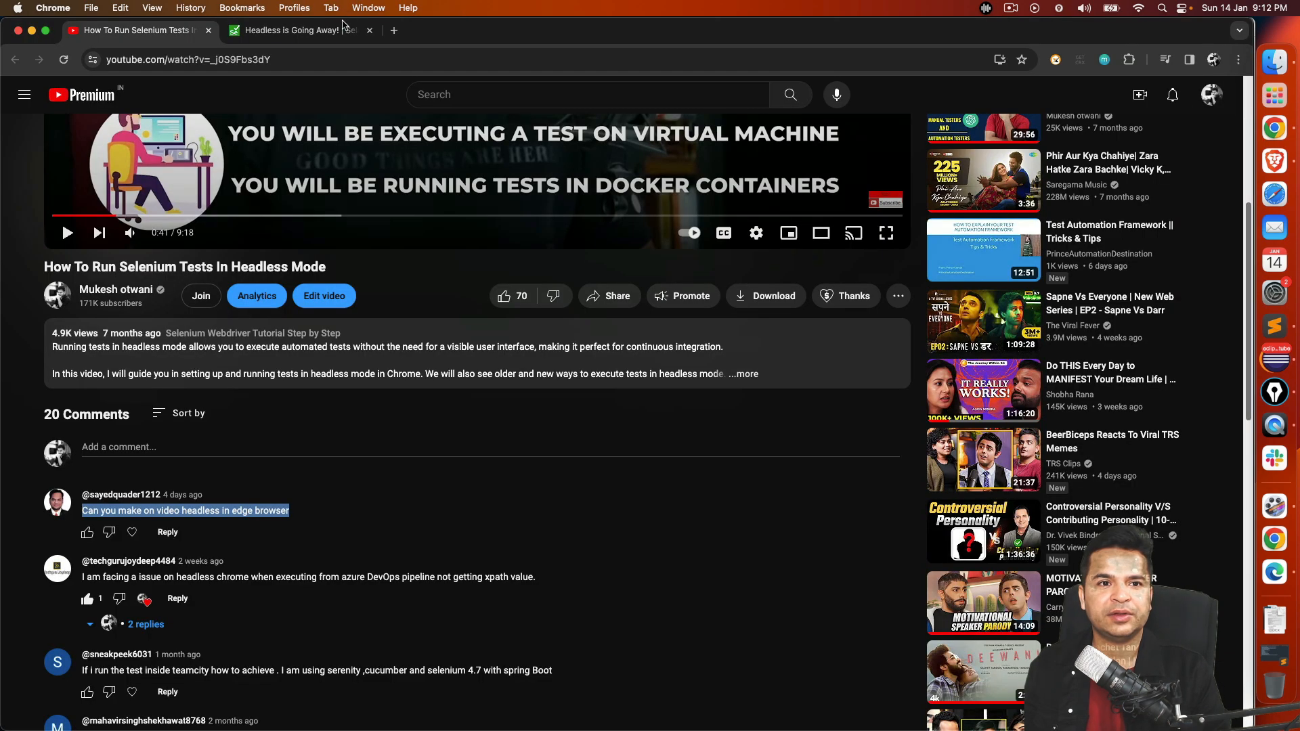
Read the Selenium blog's two headless modes and select the --headless=new option
left_click(291, 30)
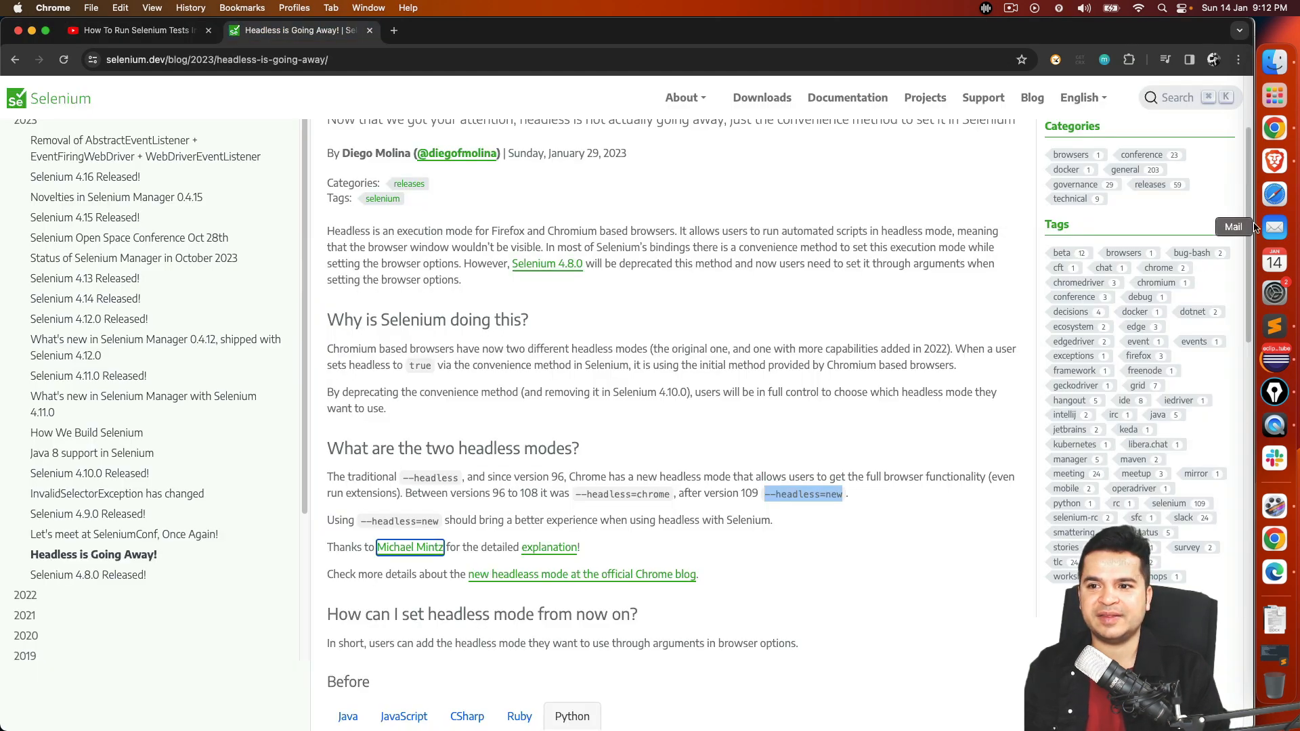
scroll("up", 3)
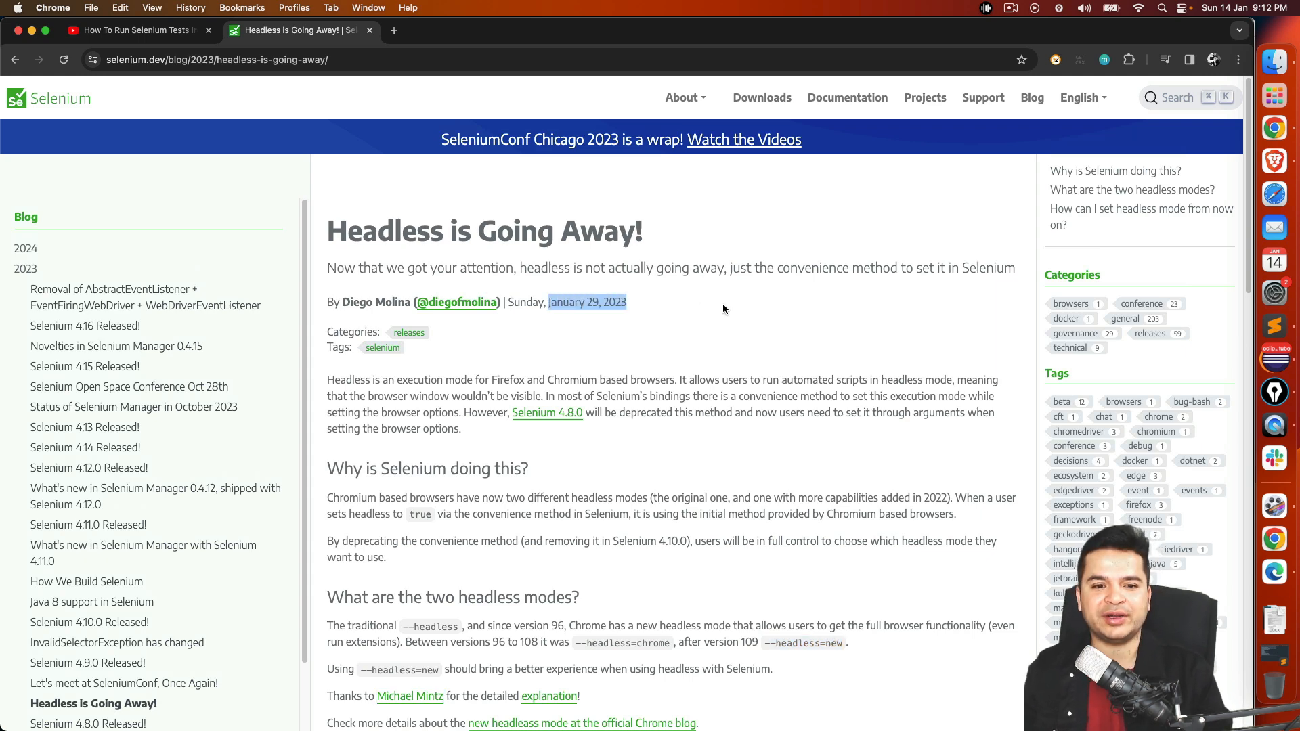
mouse_move(1273, 96)
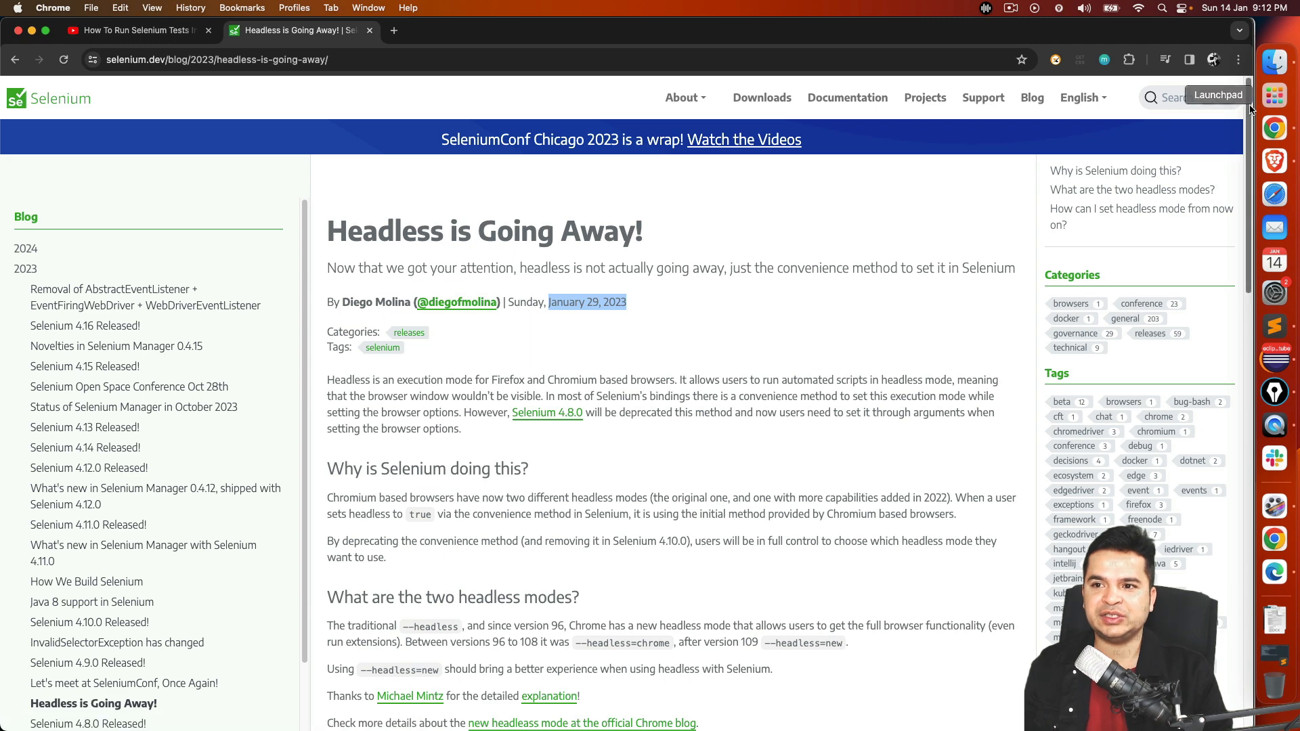
scroll("down", 3)
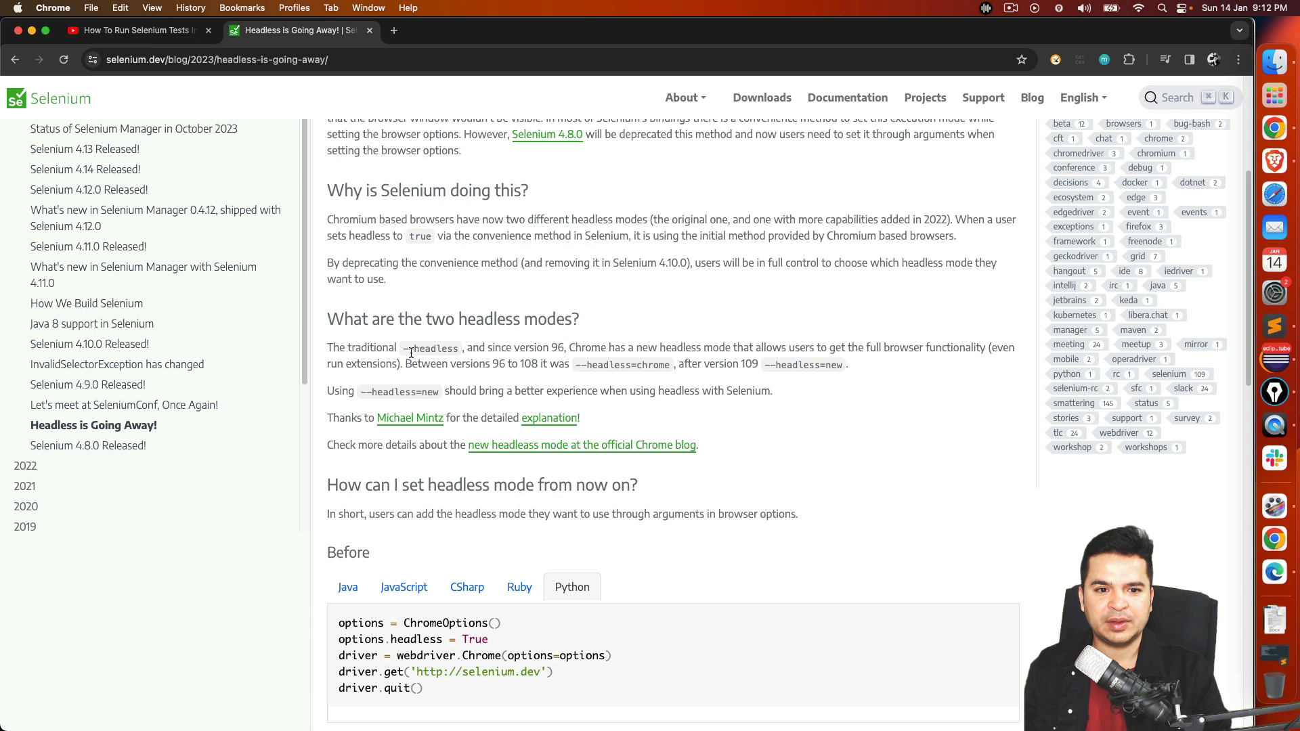
double_click(431, 347)
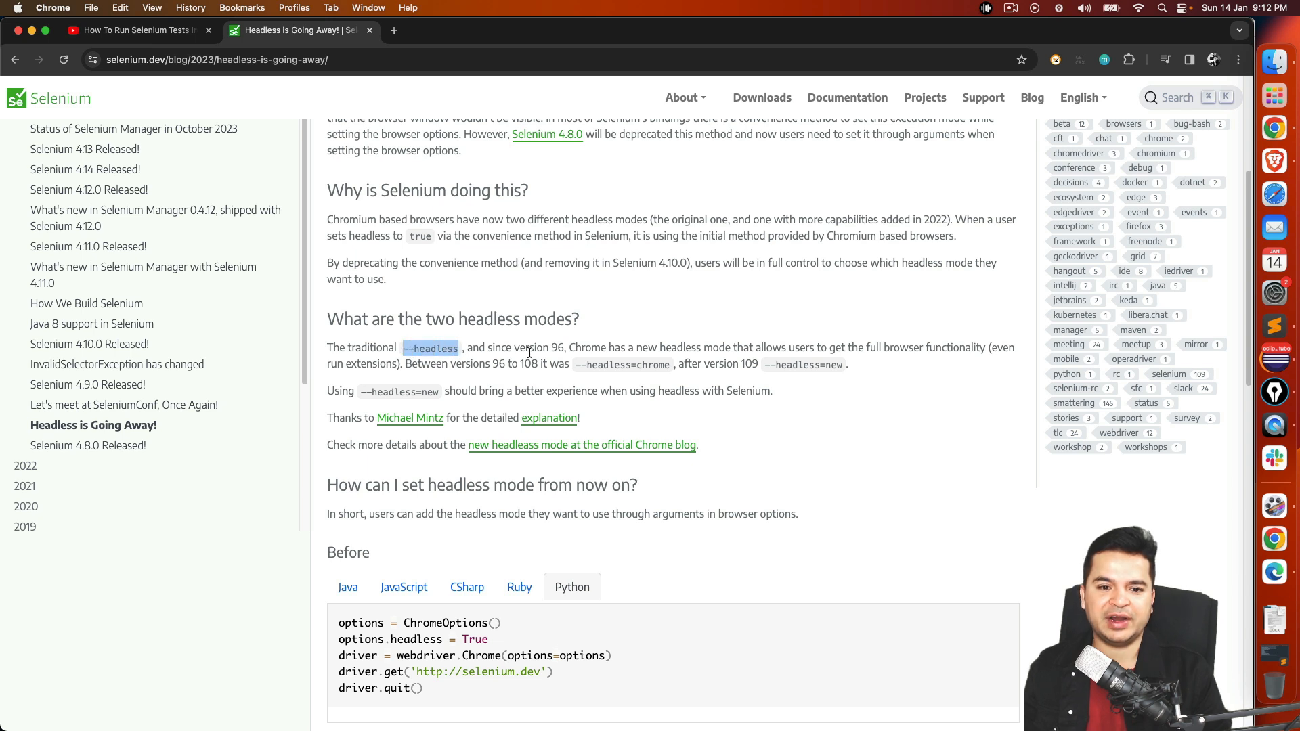
mouse_move(720, 387)
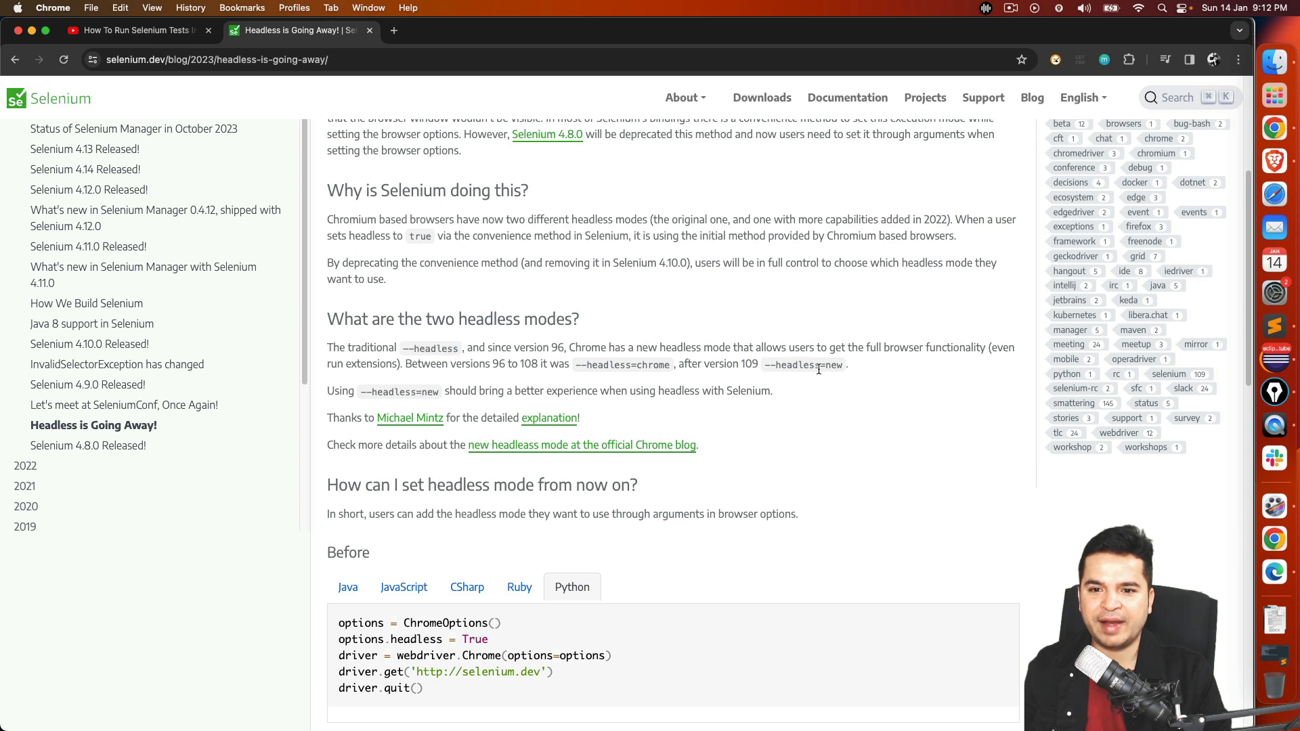
double_click(791, 365)
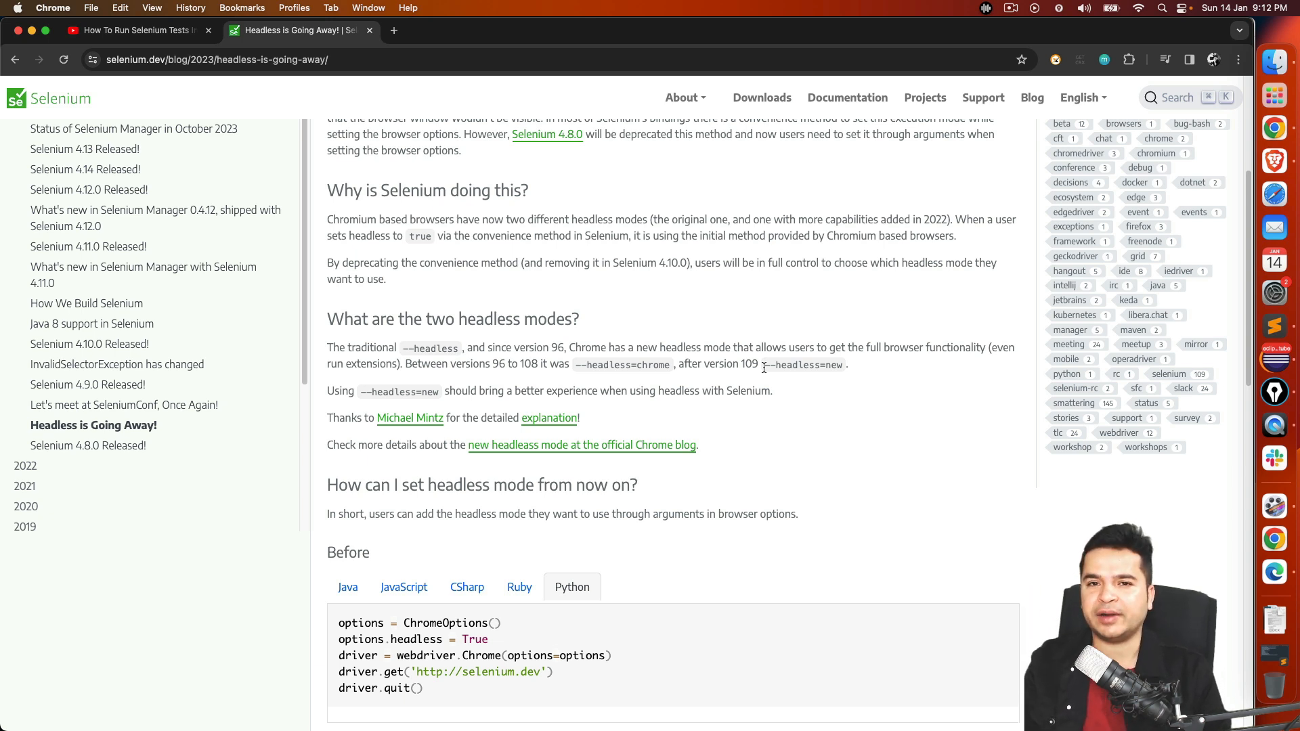
double_click(803, 365)
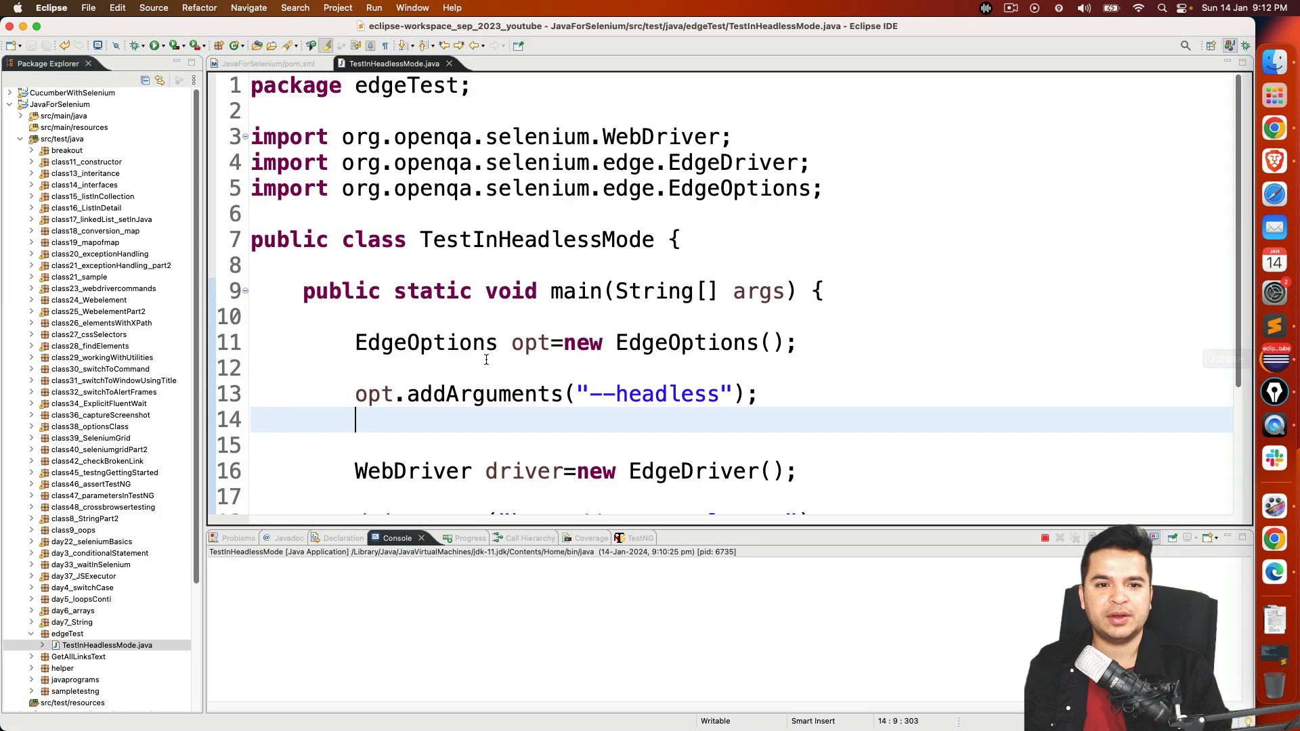
mouse_move(709, 394)
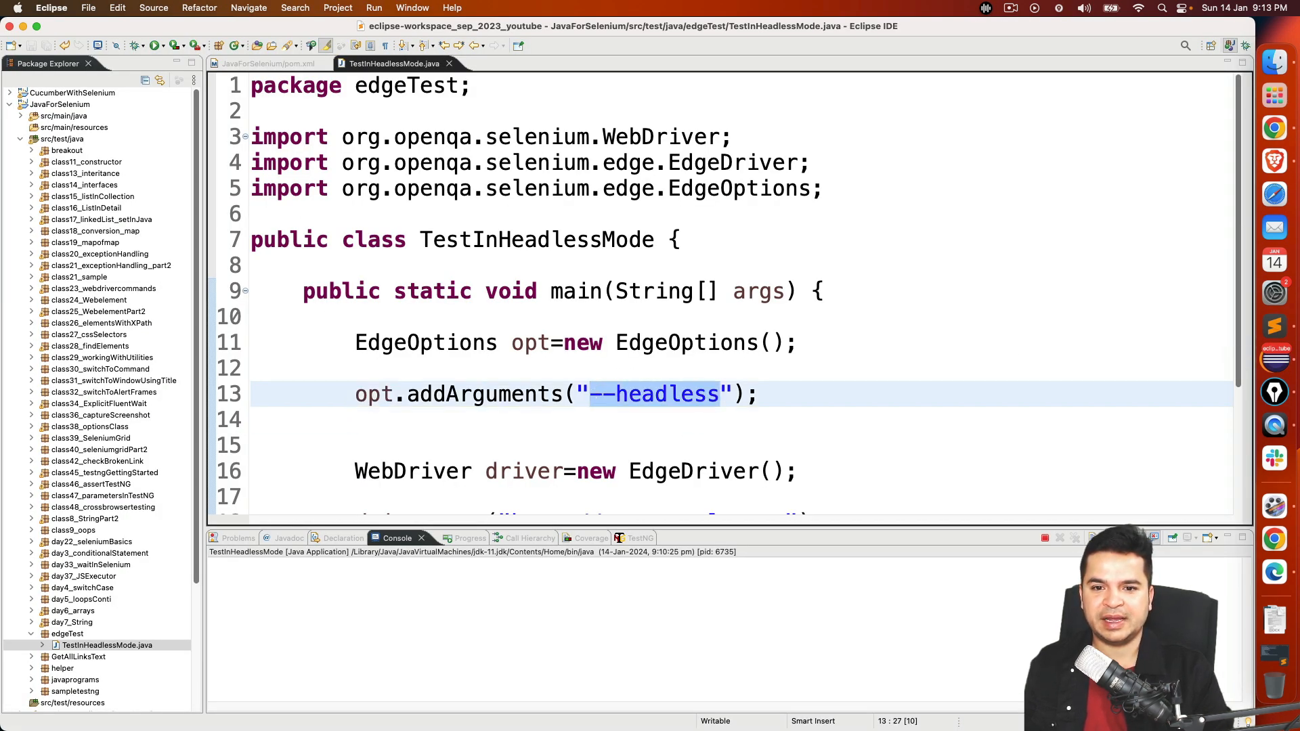
Change the argument to "--headless=new" and construct the driver as new EdgeDriver(opt)
type("=new")
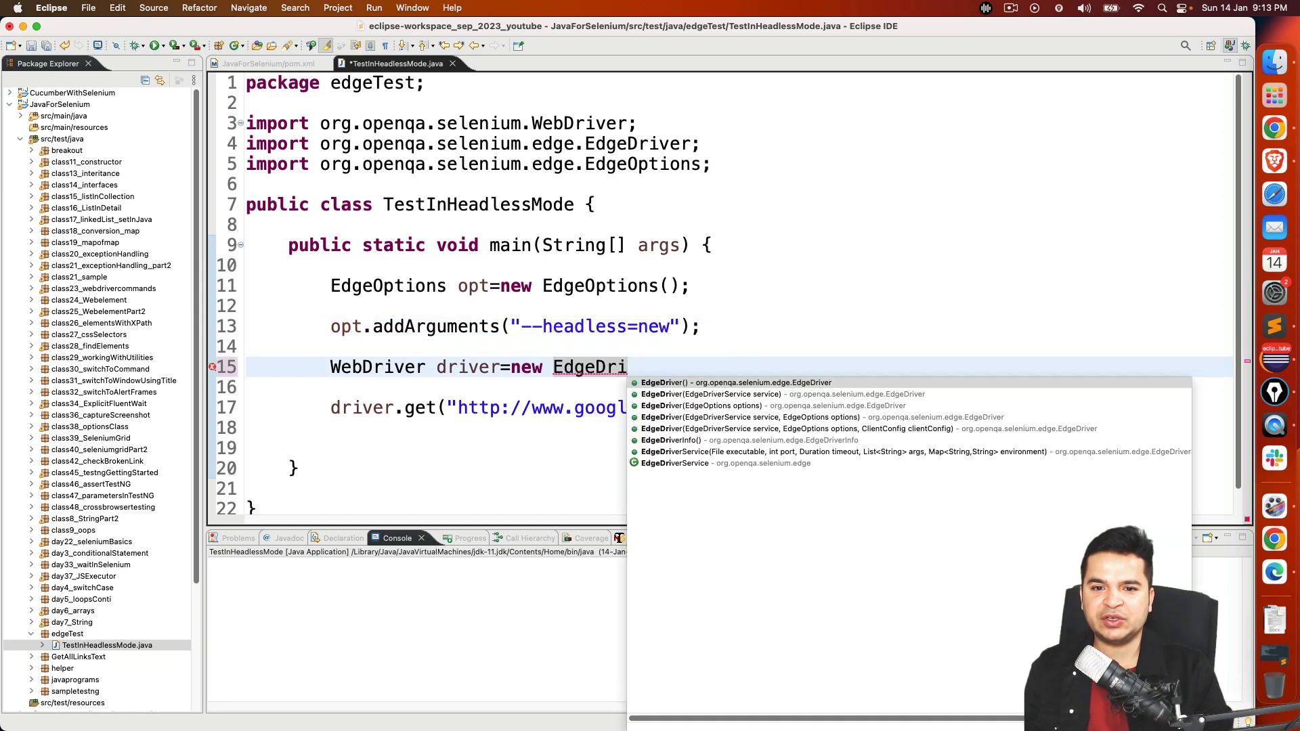
type("ver")
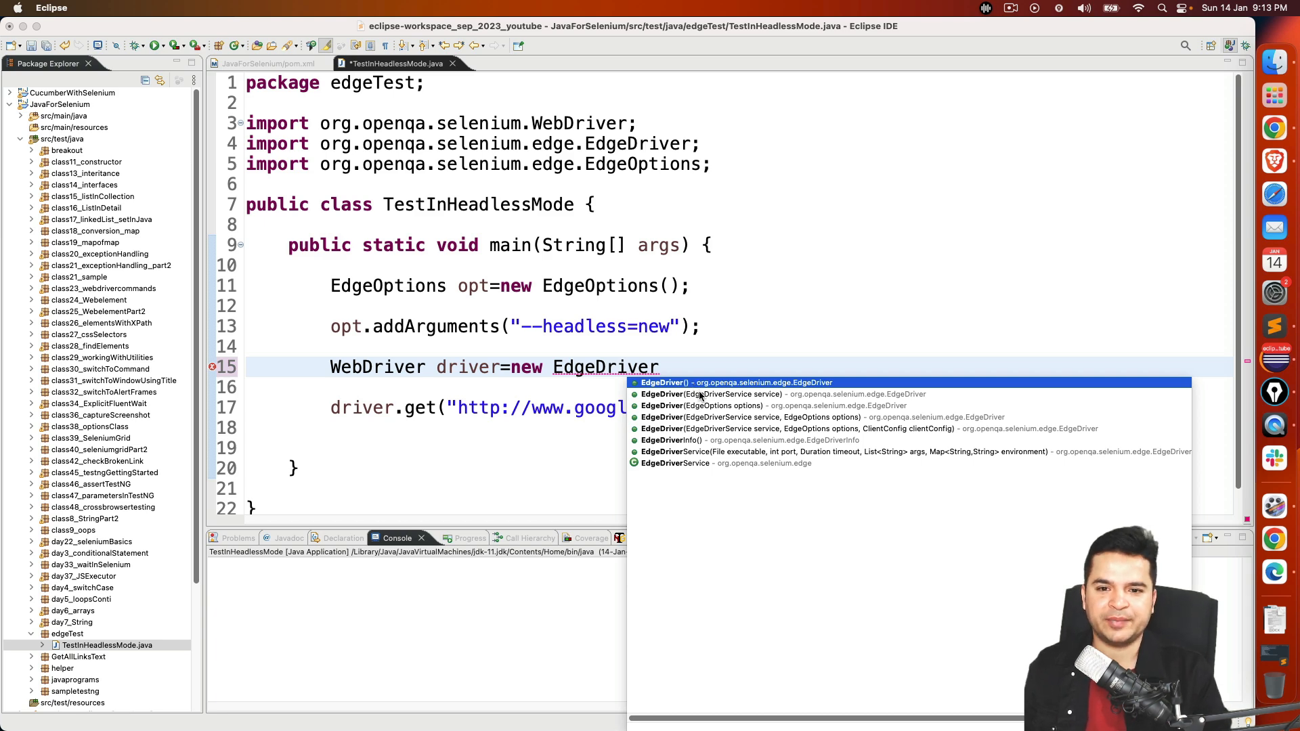
key("Down")
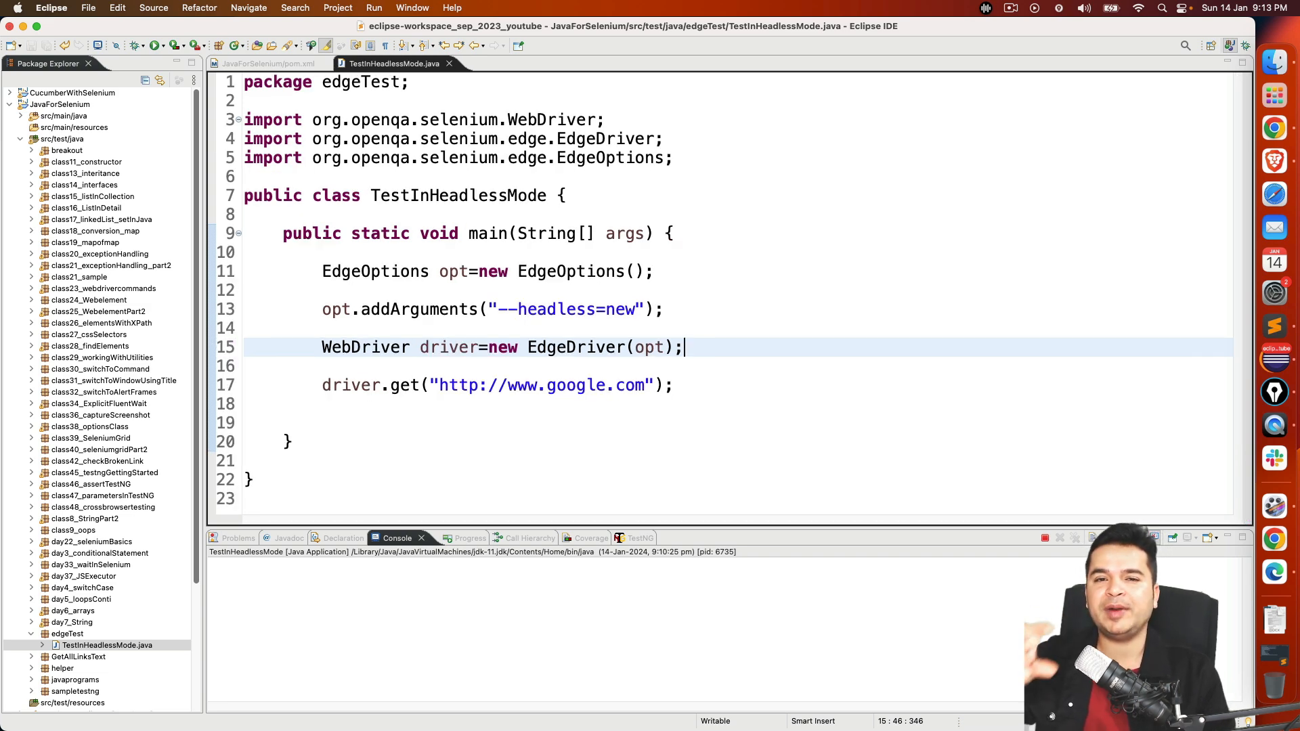
left_click(324, 403)
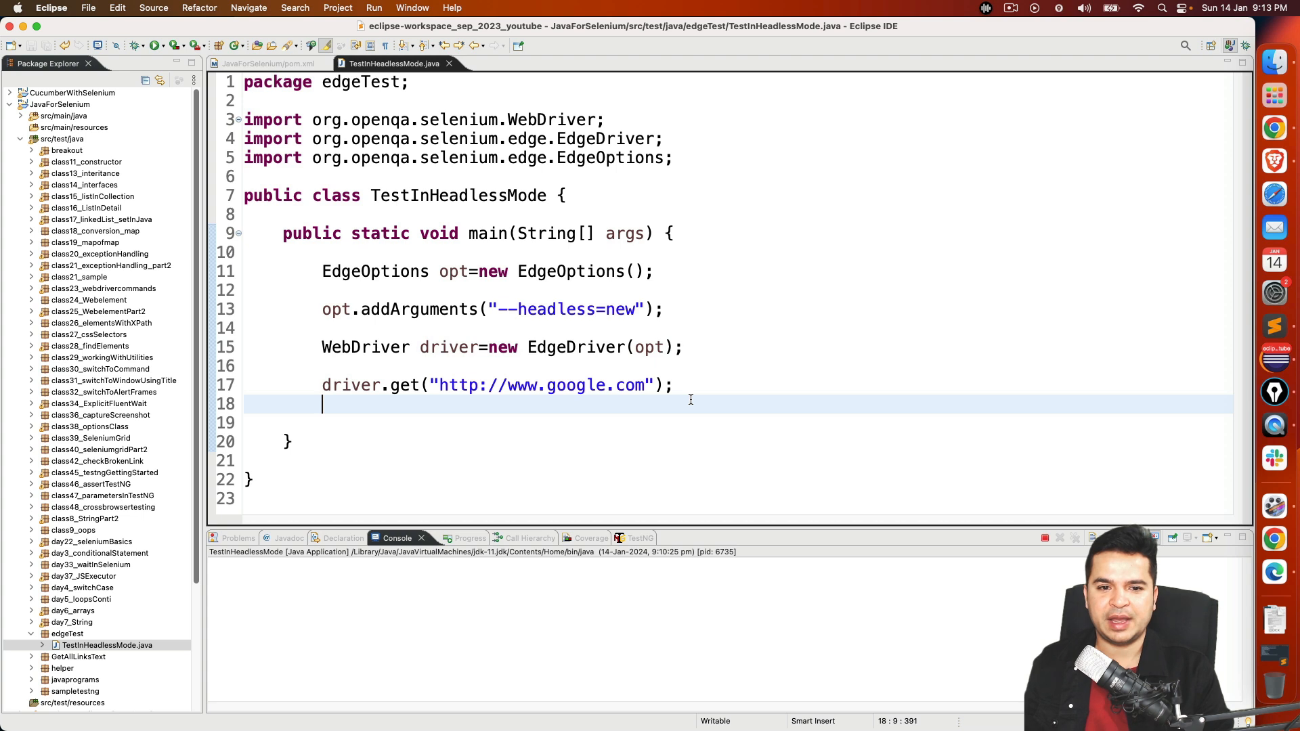
Print "Driver Title is " + driver.getTitle() and end main with driver.quit()
type("Sysout")
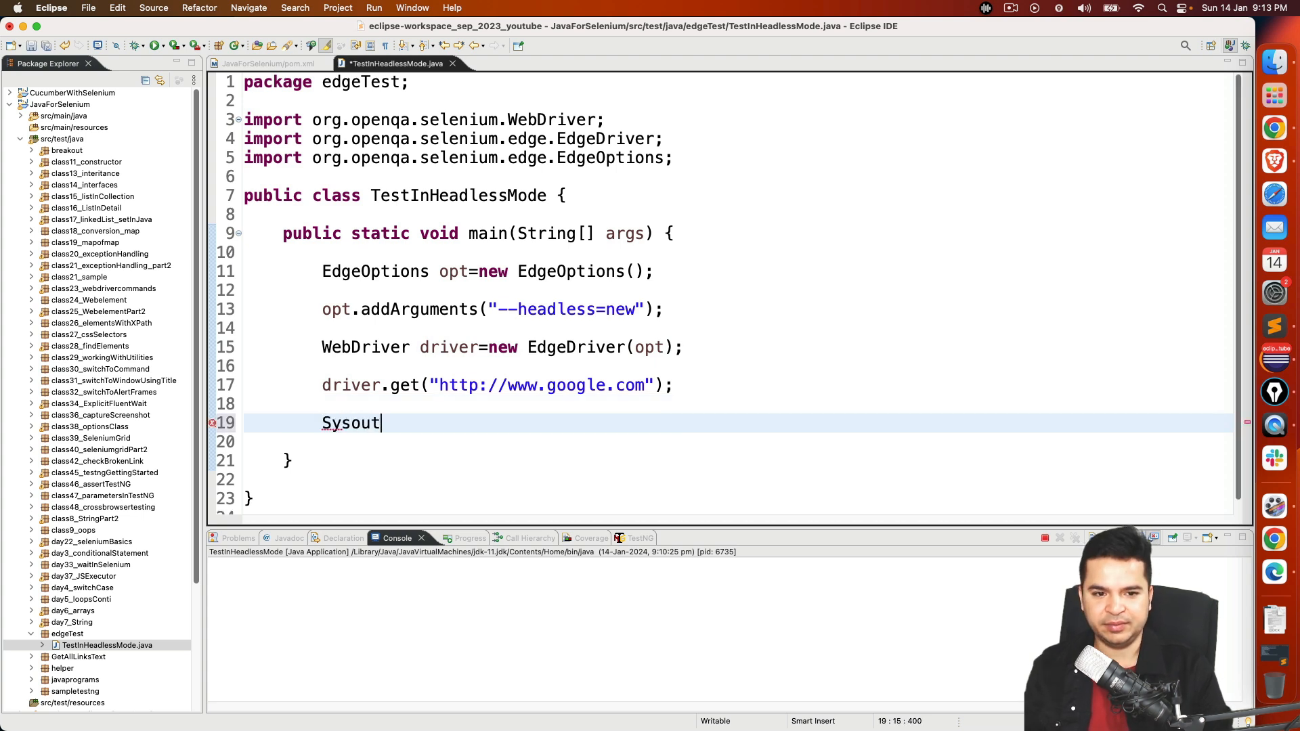
type("System.out.println(\"Driver\");")
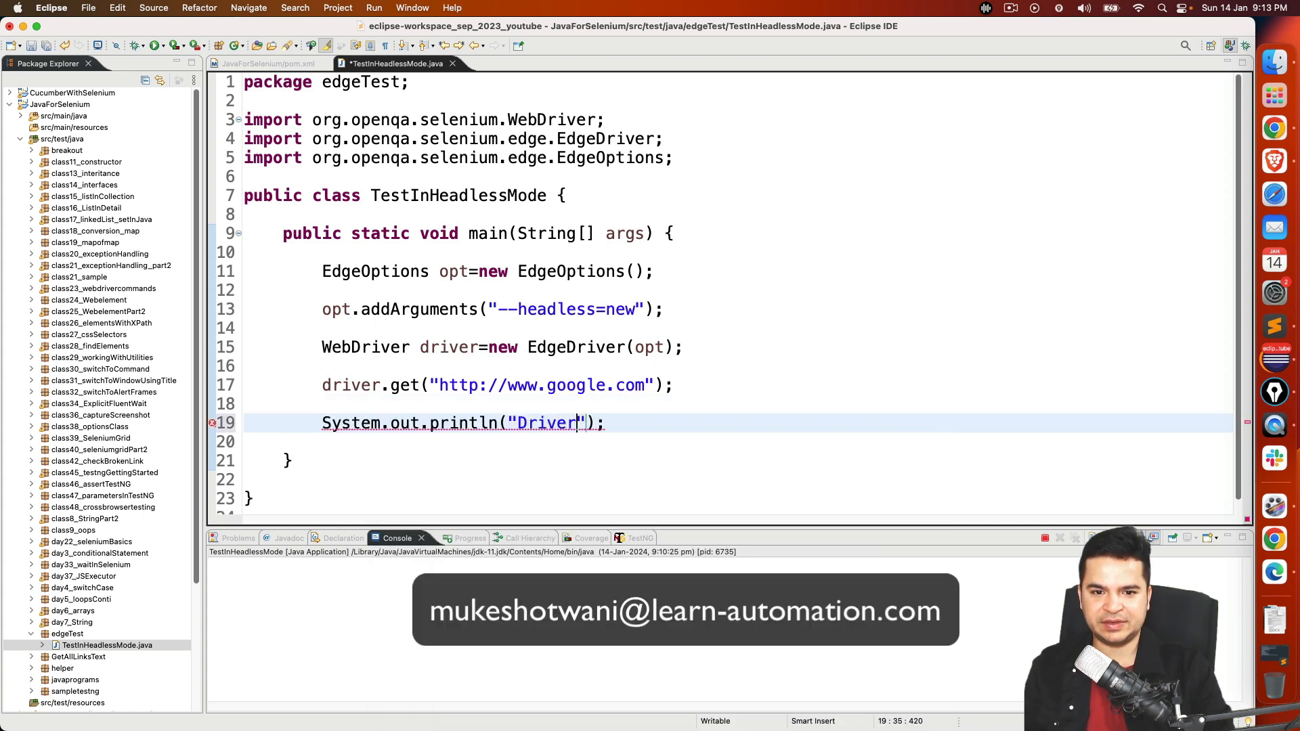
type("Title is")
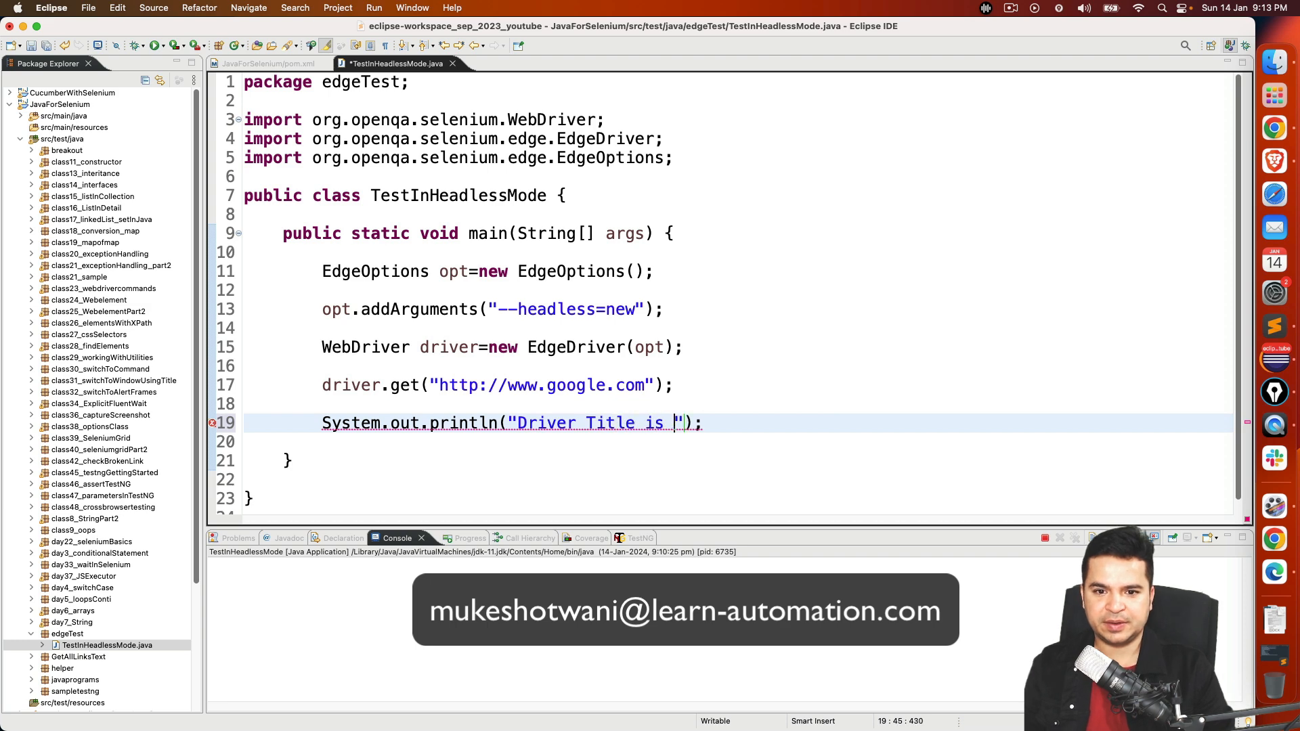
type("+driver.getTitle(")
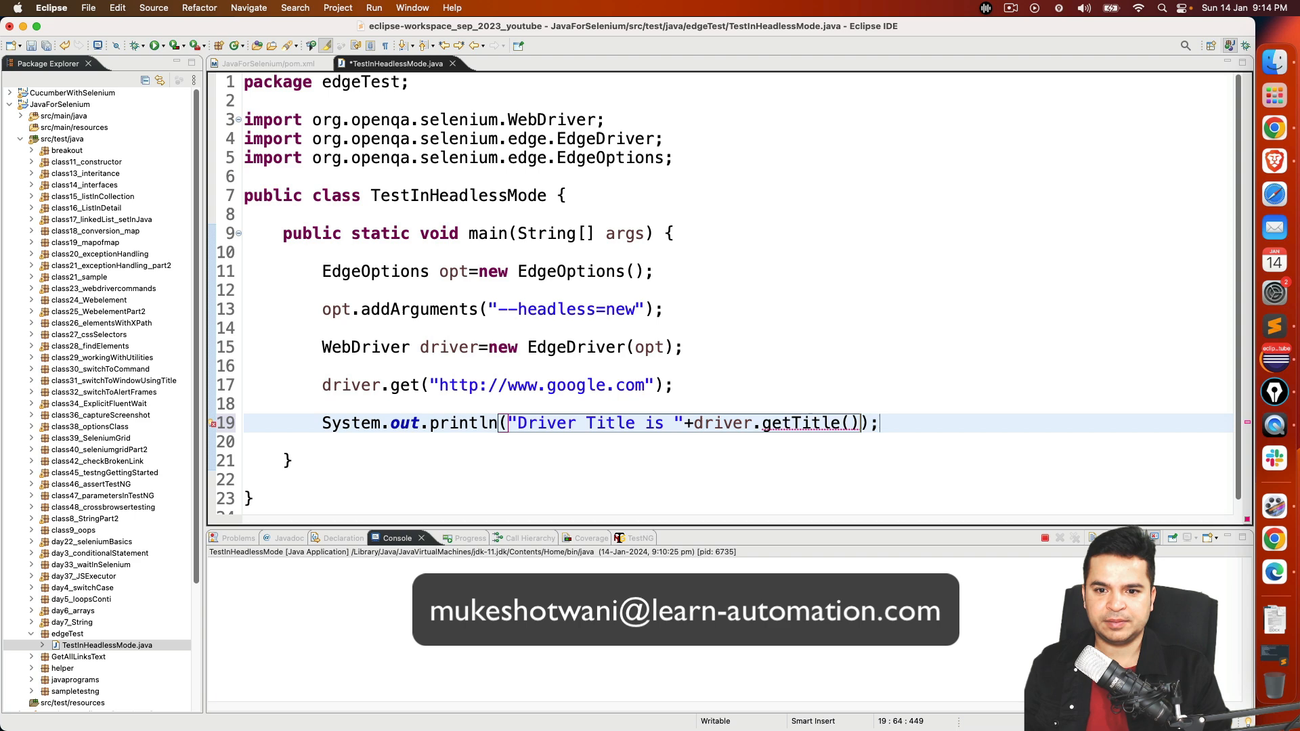
type("driver.")
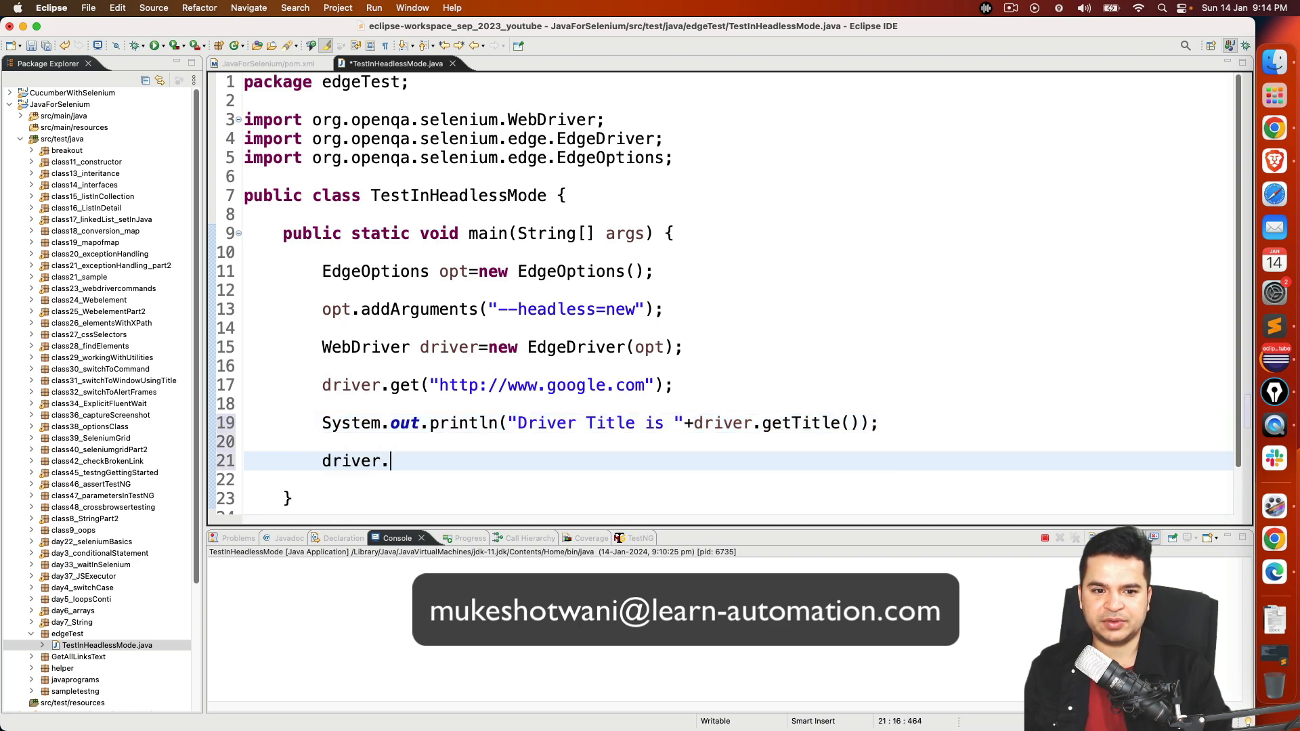
type("quit();")
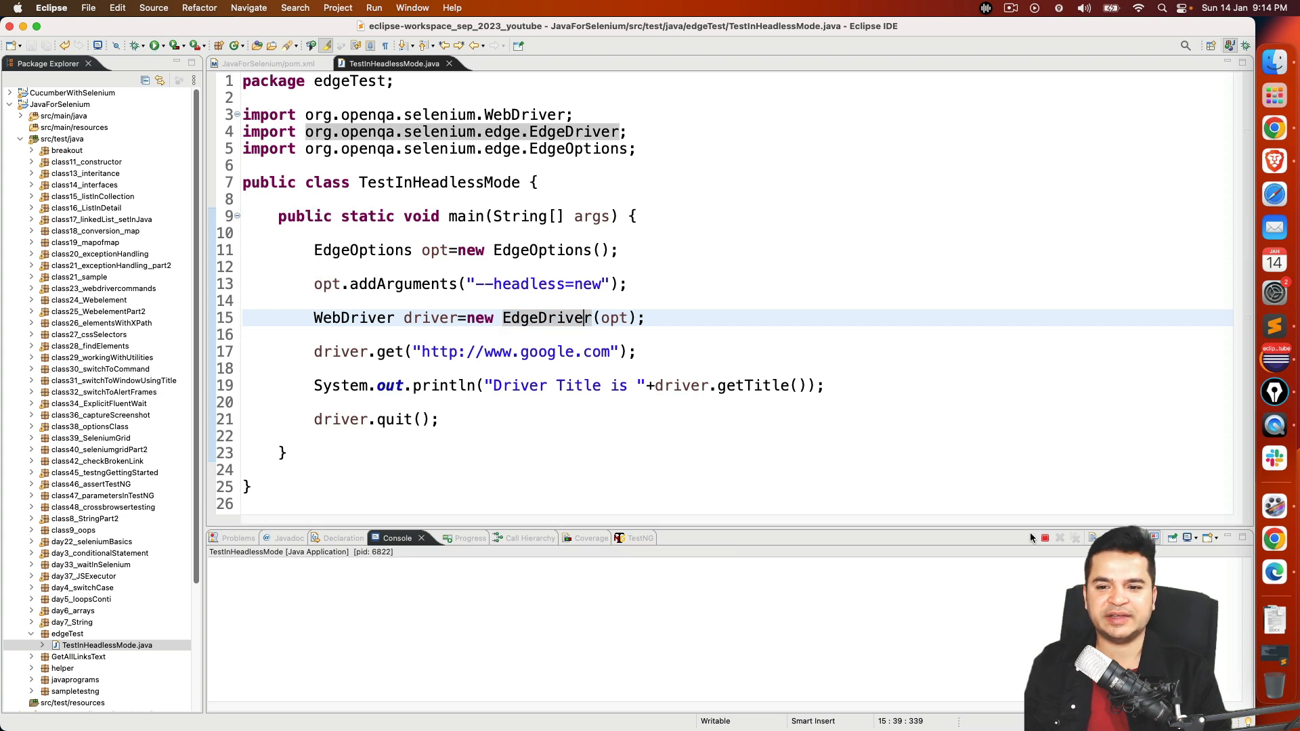
mouse_move(1274, 572)
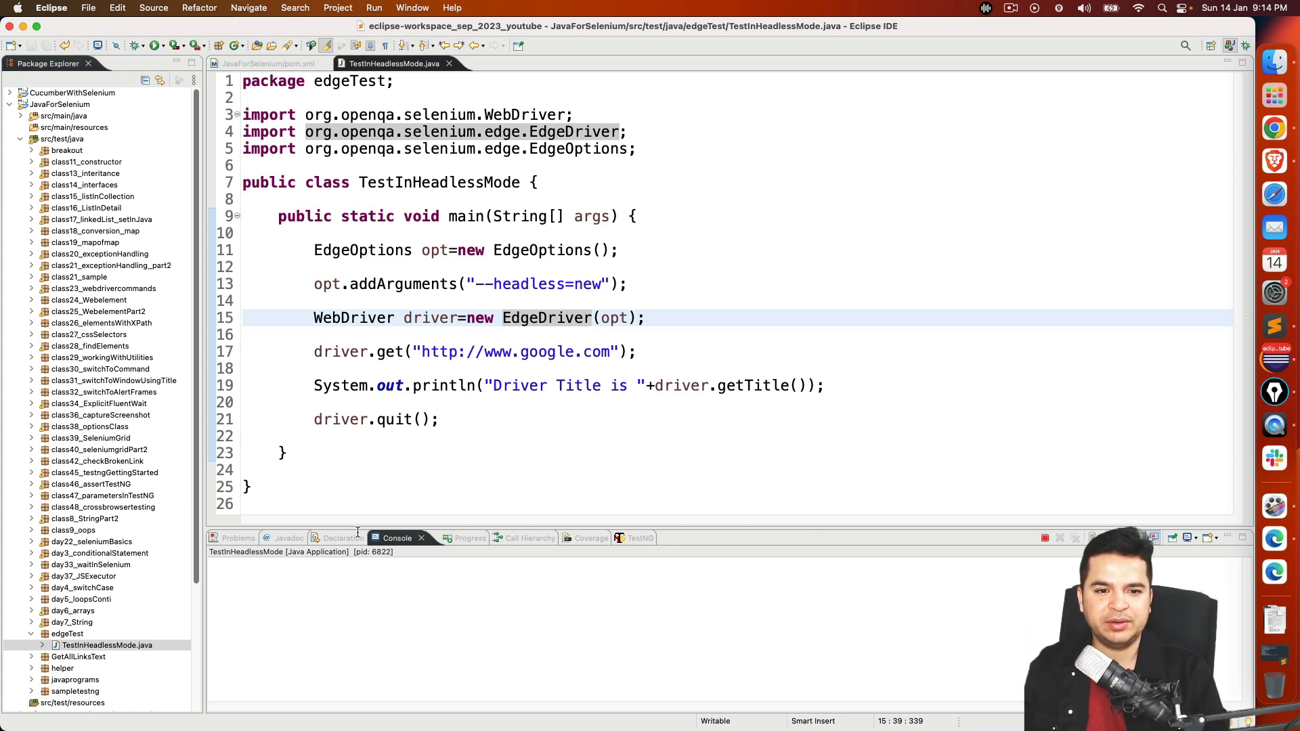
Confirm the headless run's console shows 'Driver Title is Google', then return to the code
left_click(153, 45)
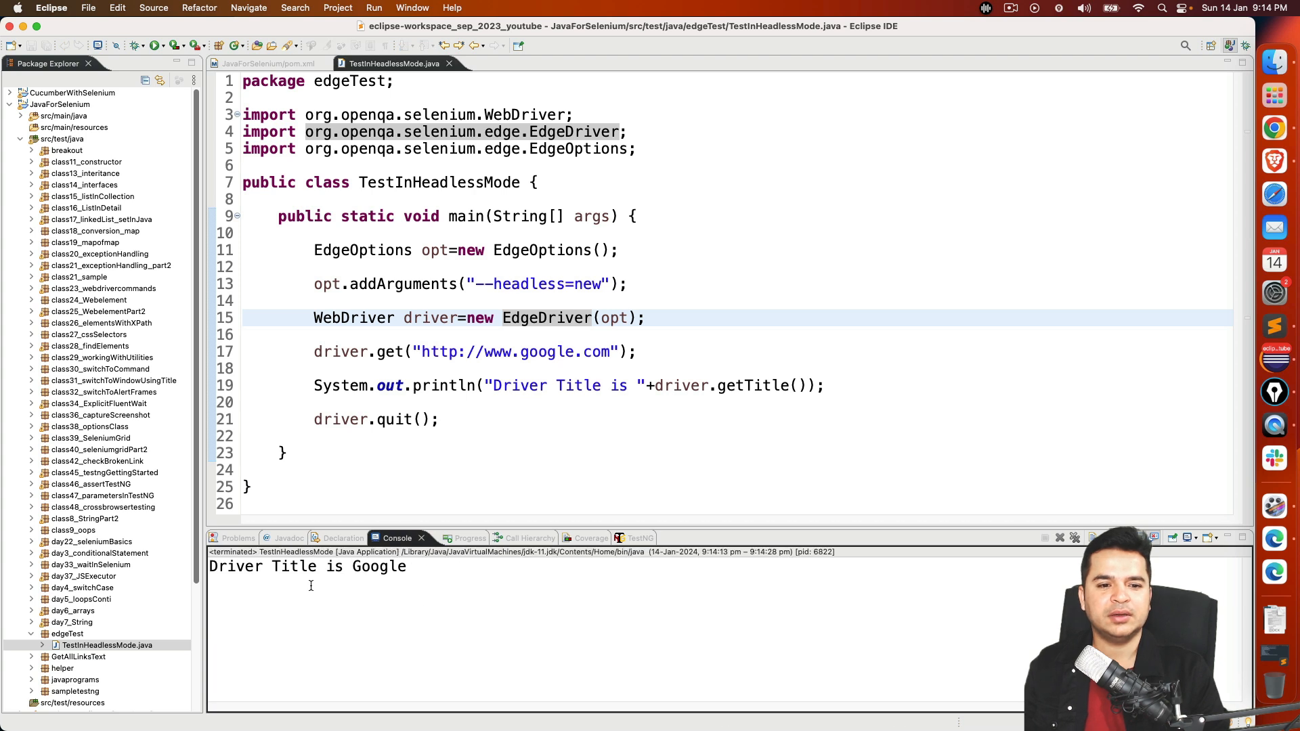
mouse_move(649, 599)
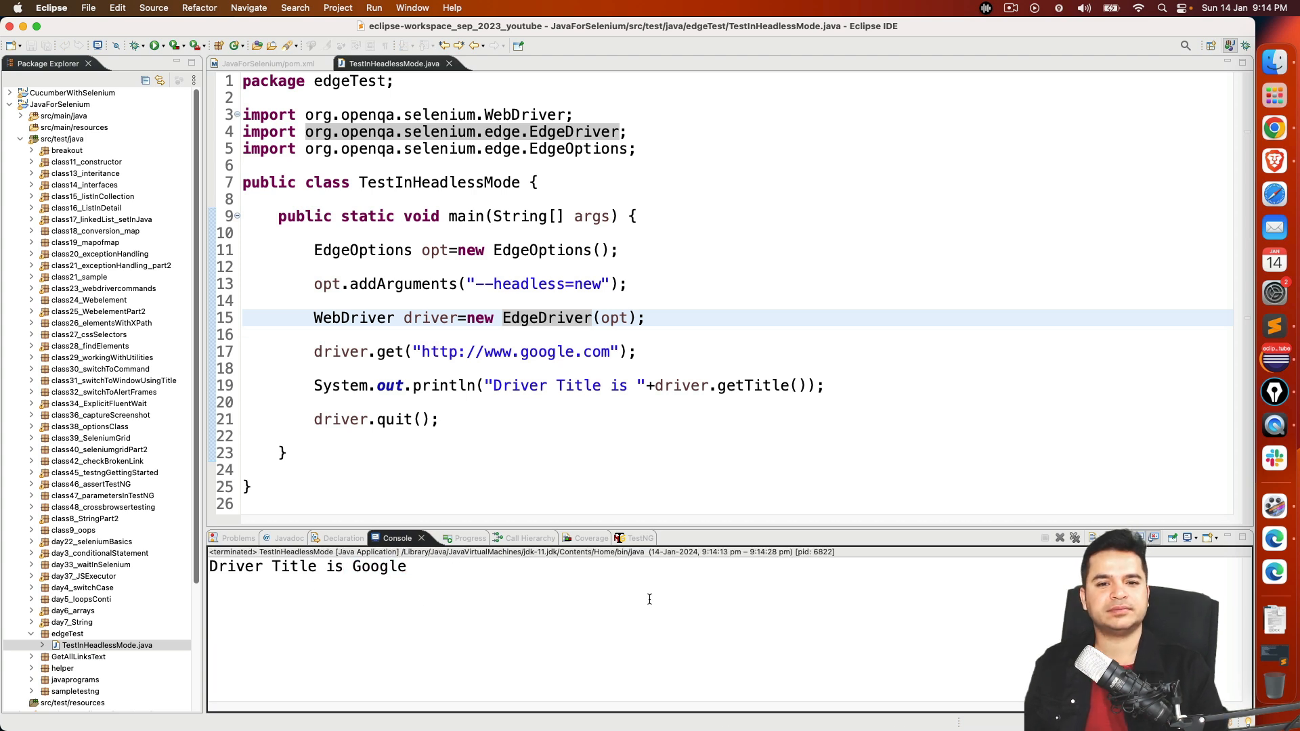
mouse_move(509, 431)
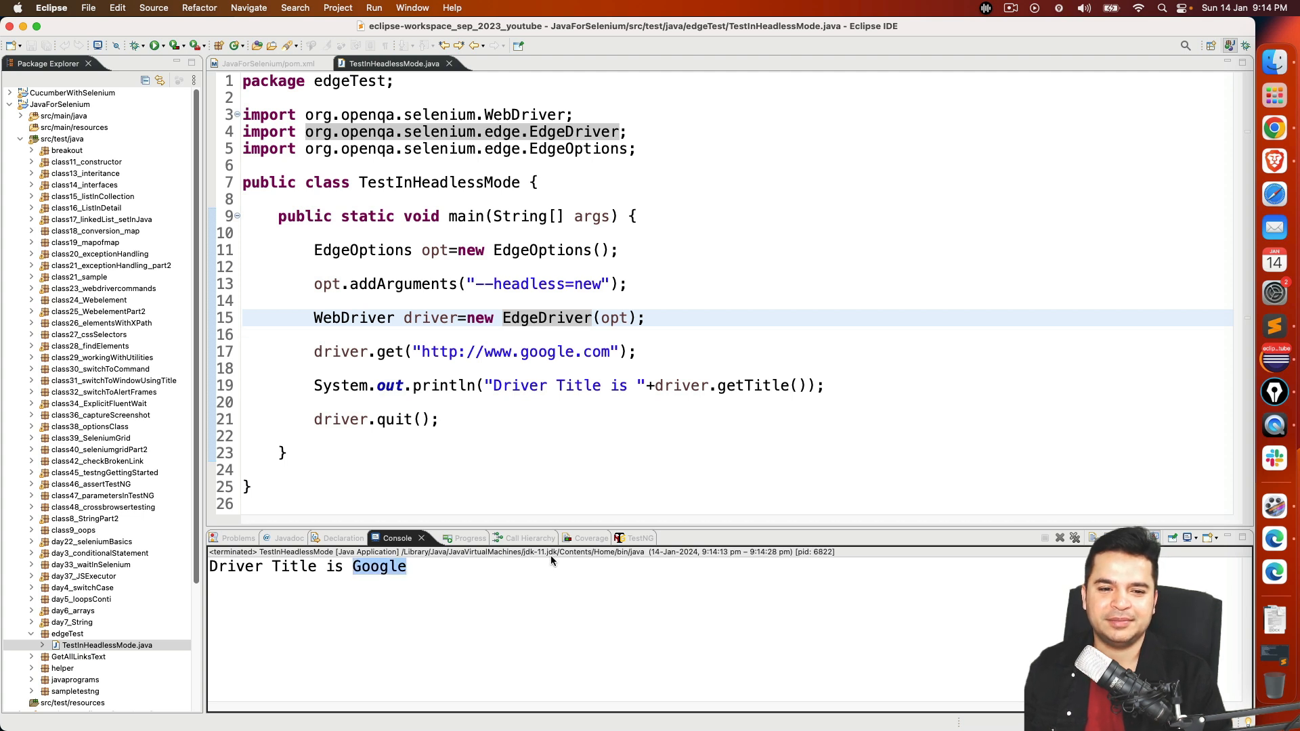
left_click(513, 420)
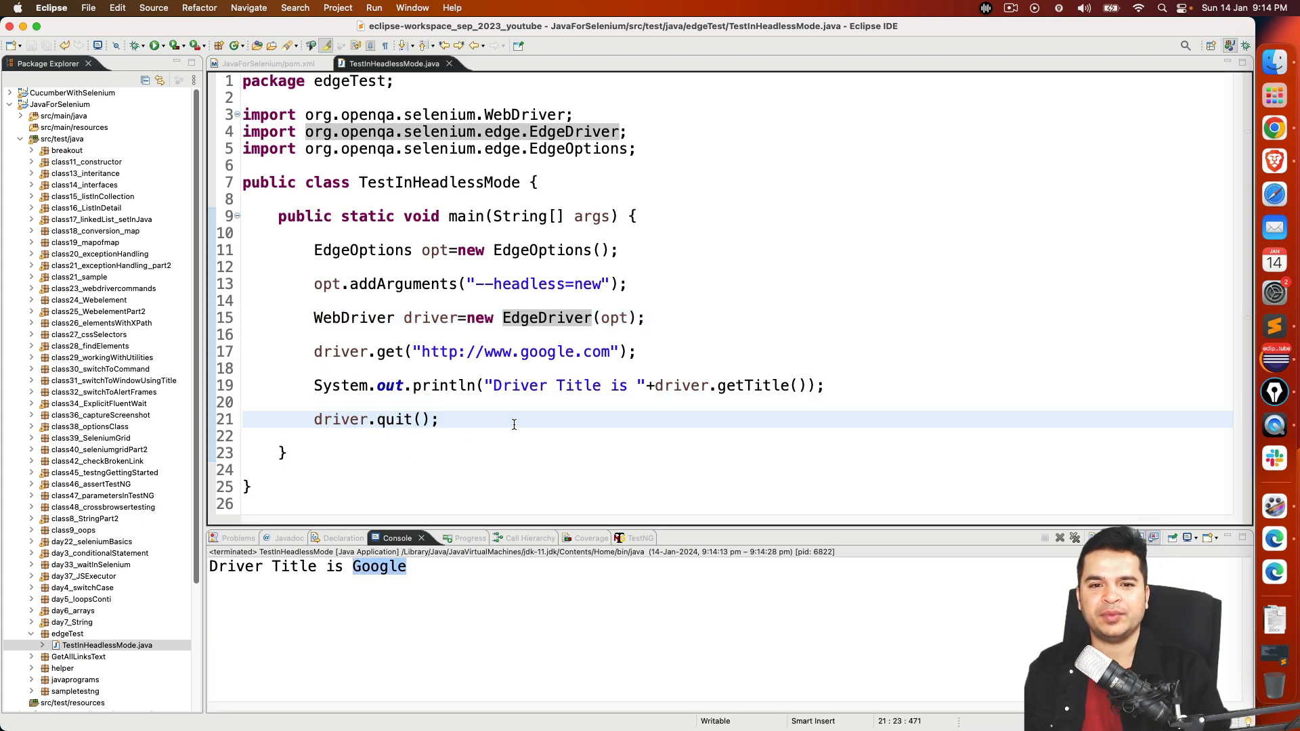
left_click(439, 418)
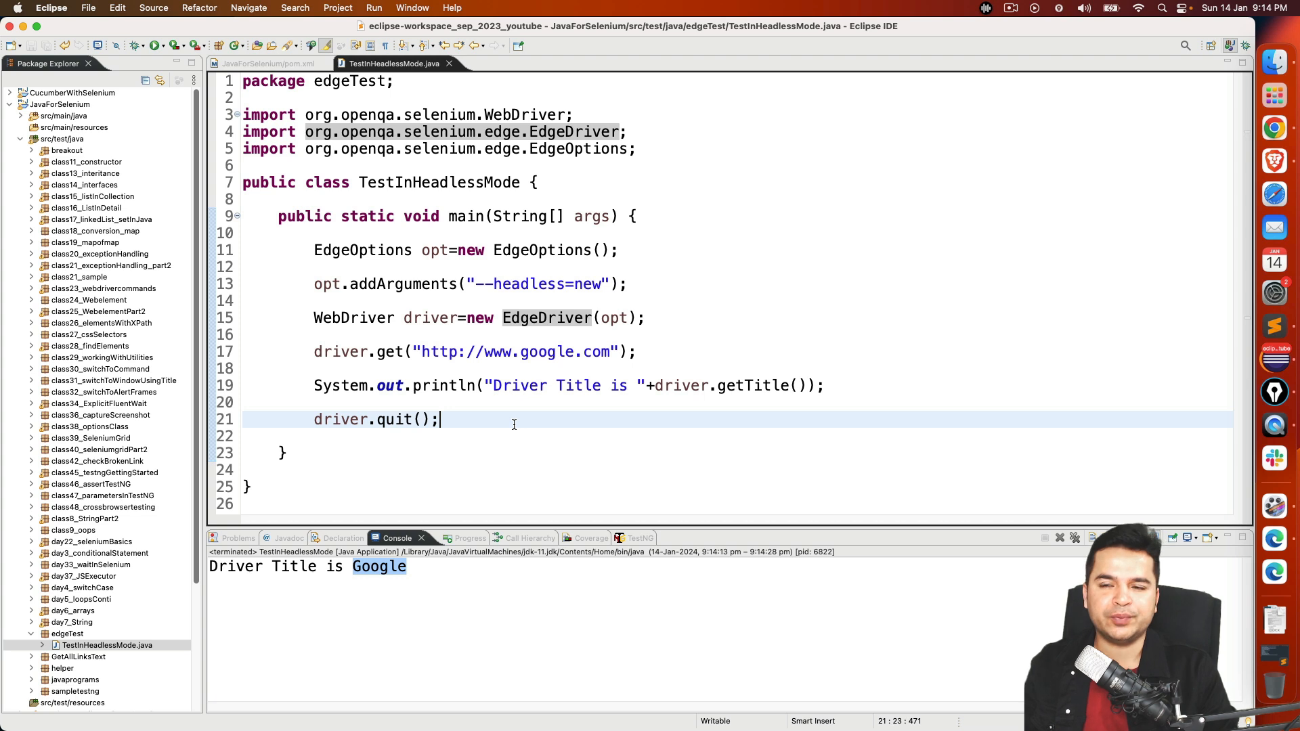
mouse_move(535, 369)
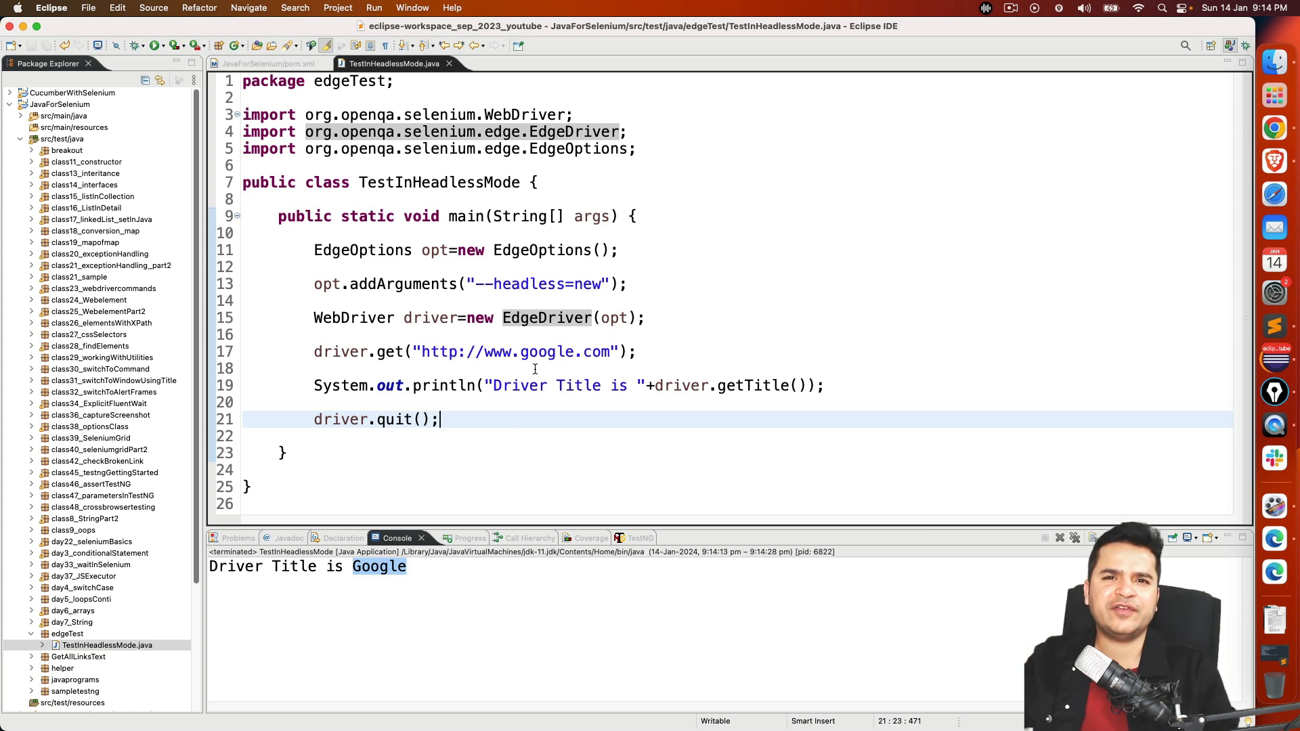